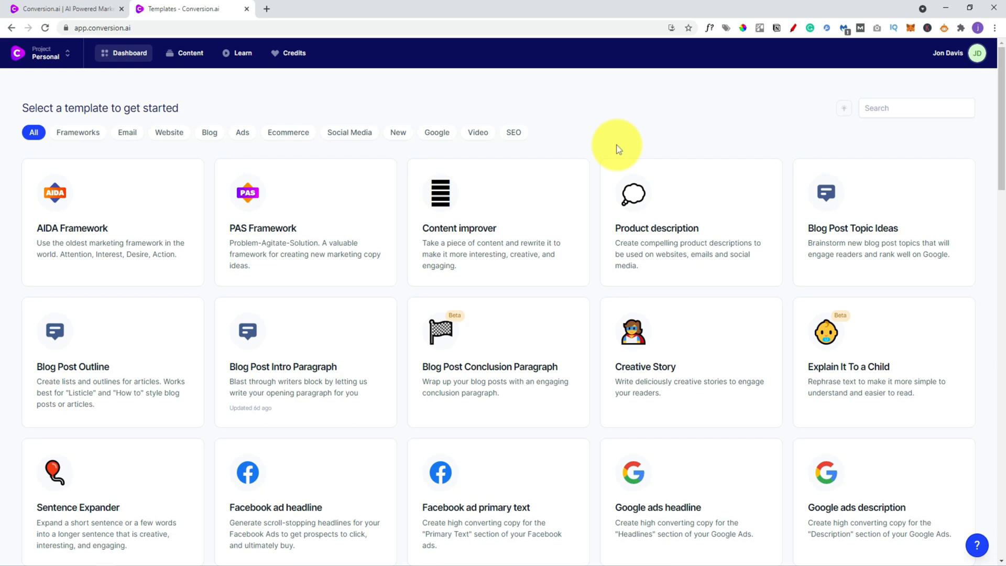
mouse_move(672, 124)
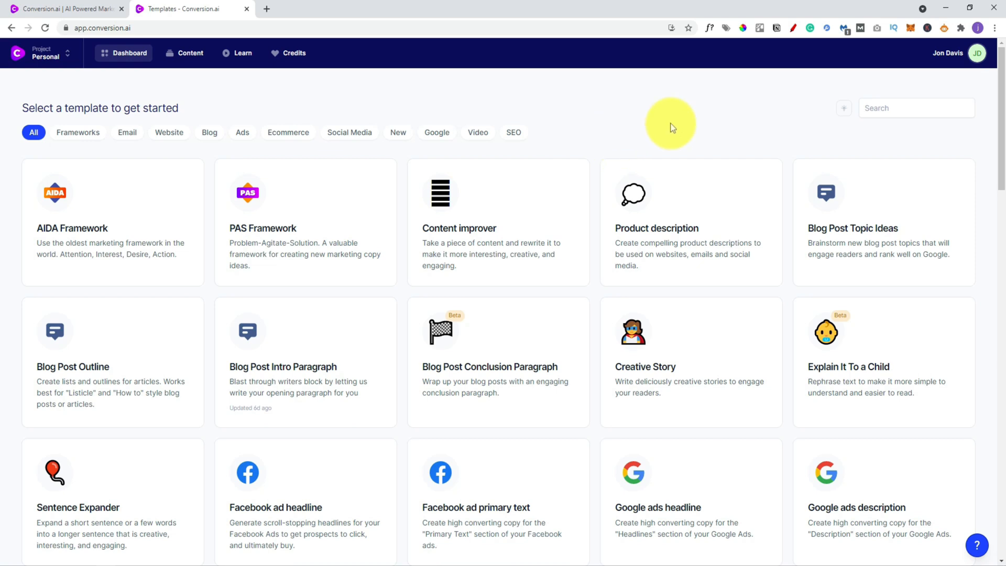
mouse_move(631, 103)
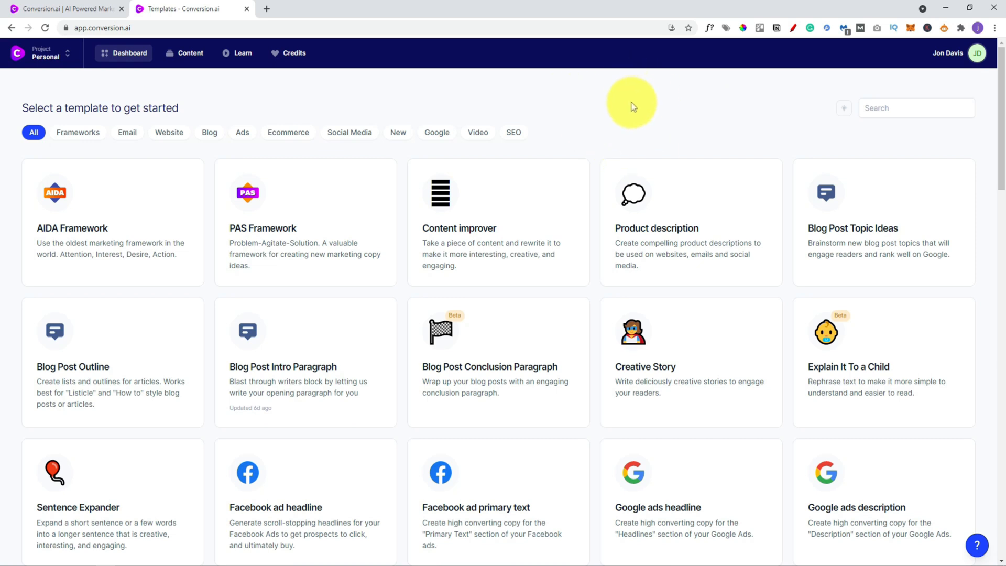
mouse_move(577, 125)
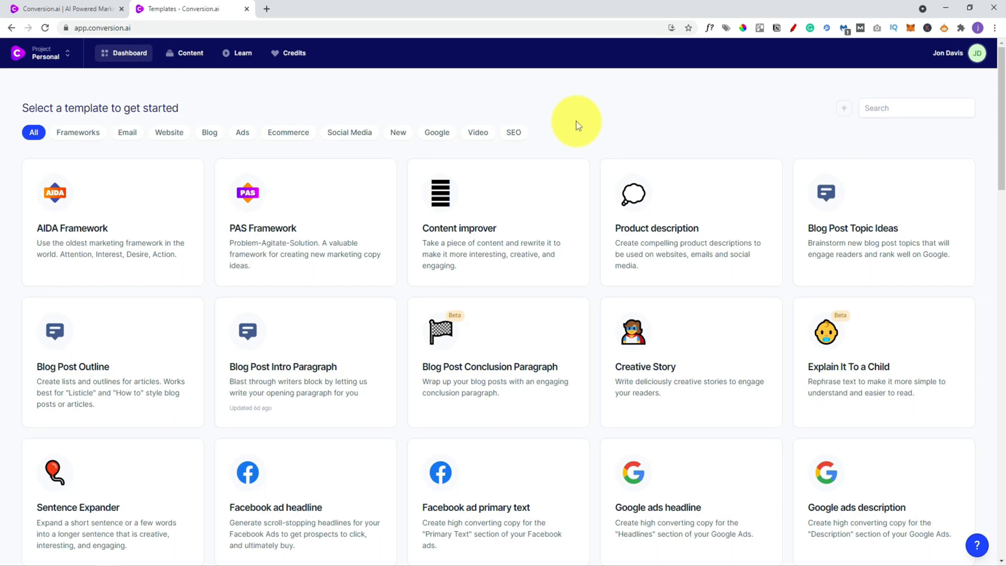
mouse_move(464, 217)
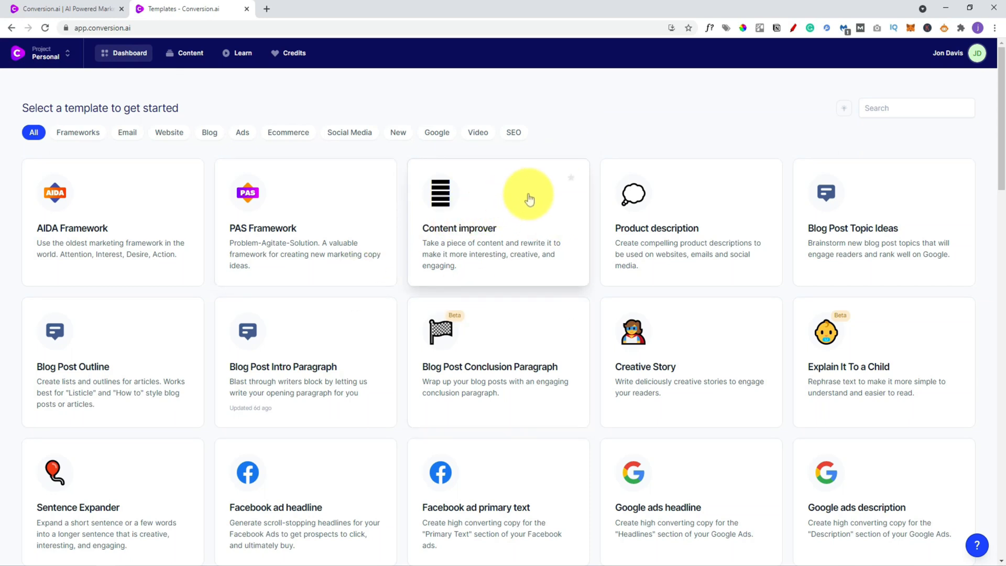
Step: Browse the template gallery, filter to Video and back to All, then open PAS Framework
scroll(down, 3)
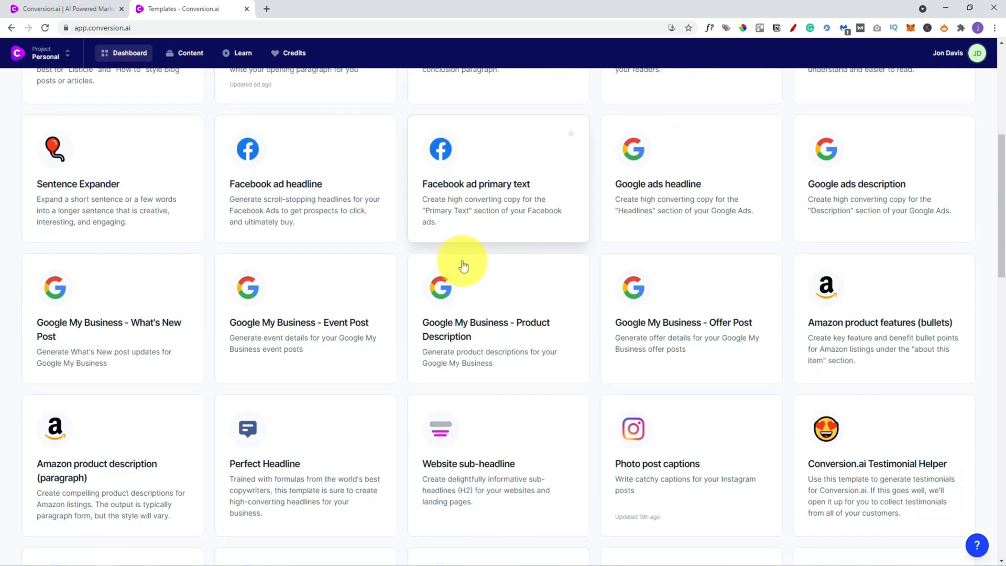
scroll(down, 3)
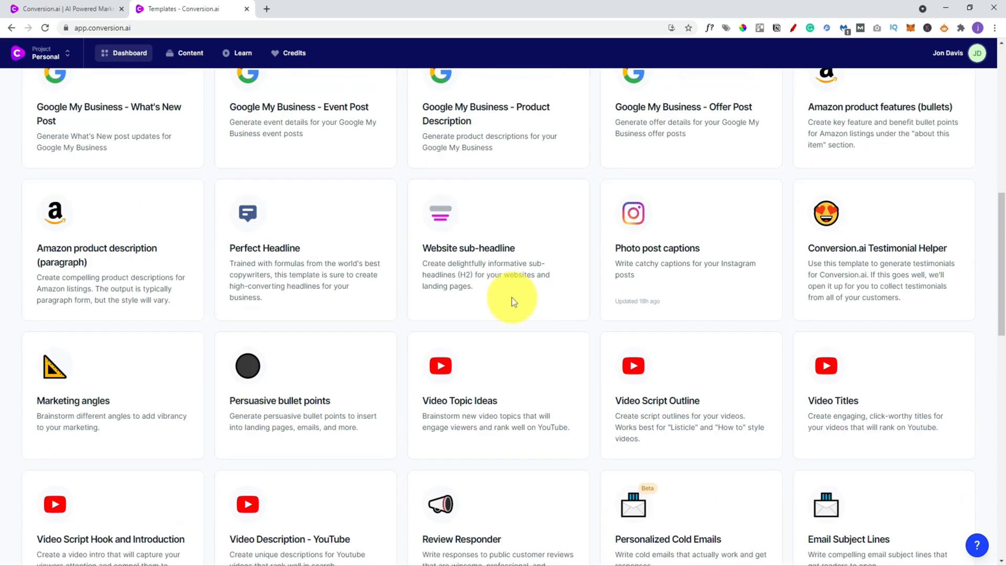
scroll(down, 3)
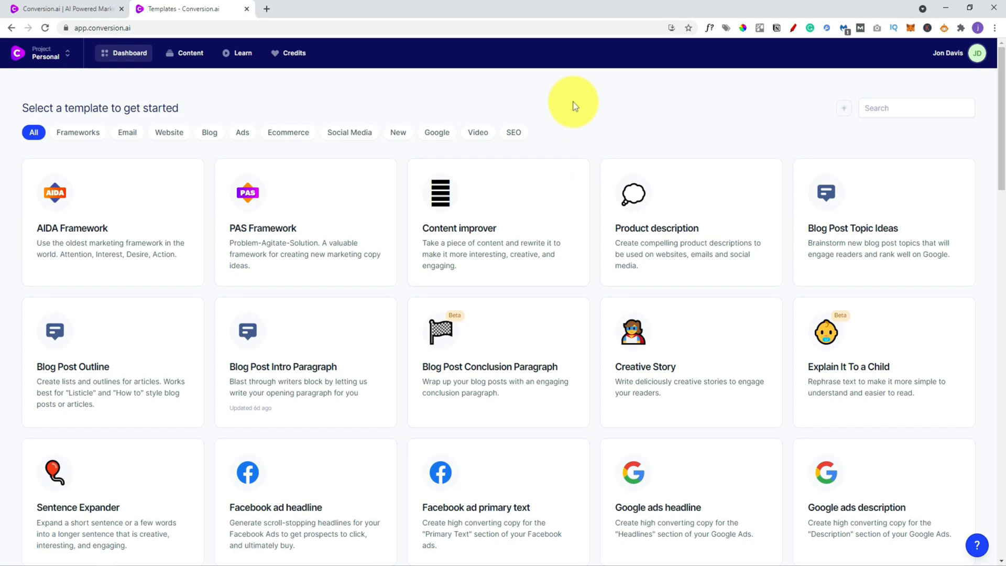
mouse_move(640, 148)
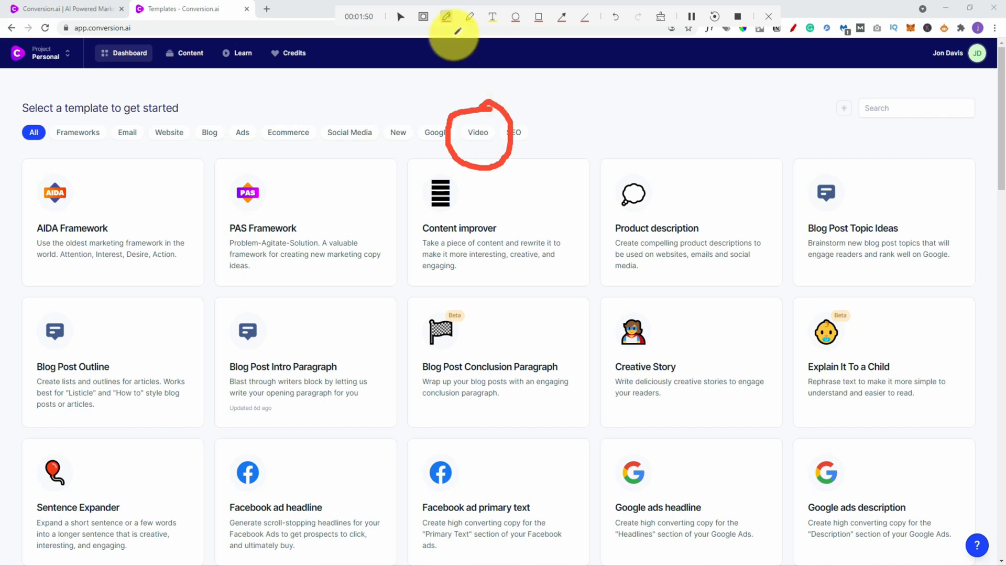
click(477, 133)
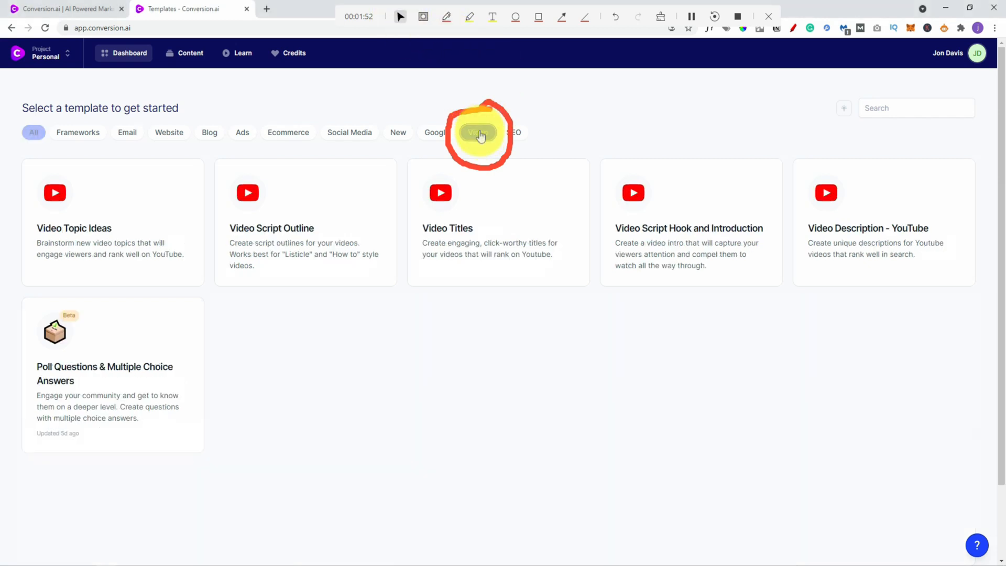
click(477, 132)
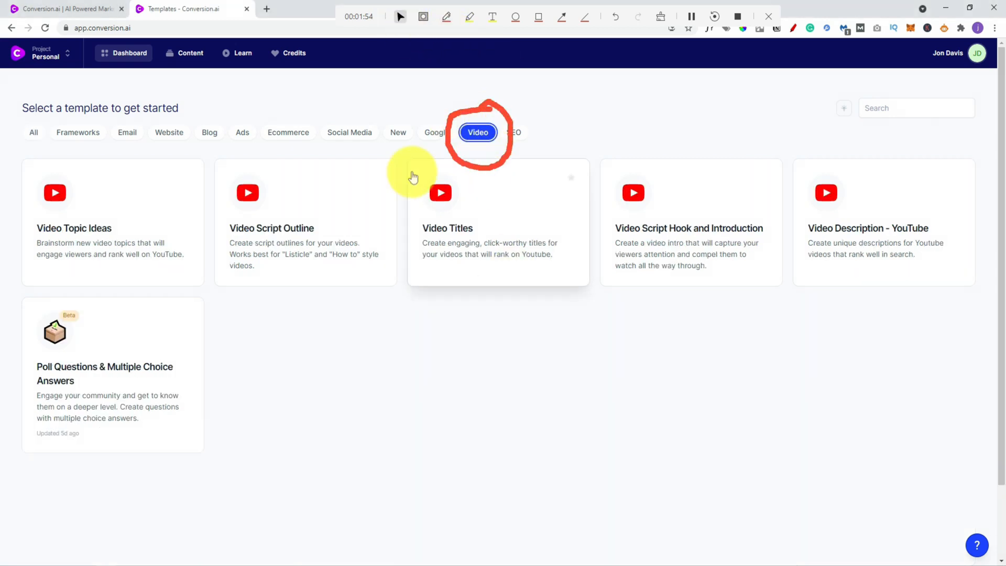
click(33, 132)
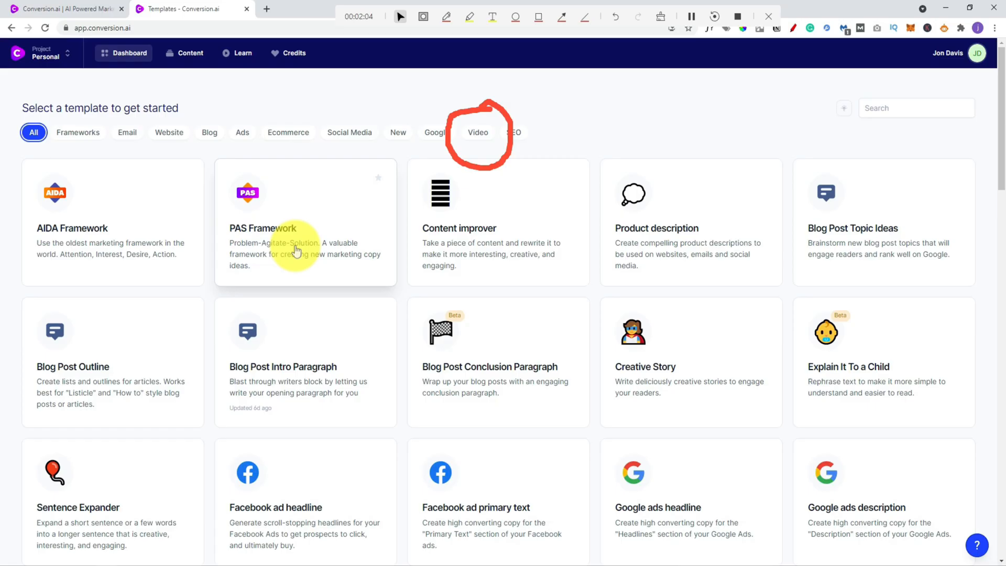
mouse_move(351, 265)
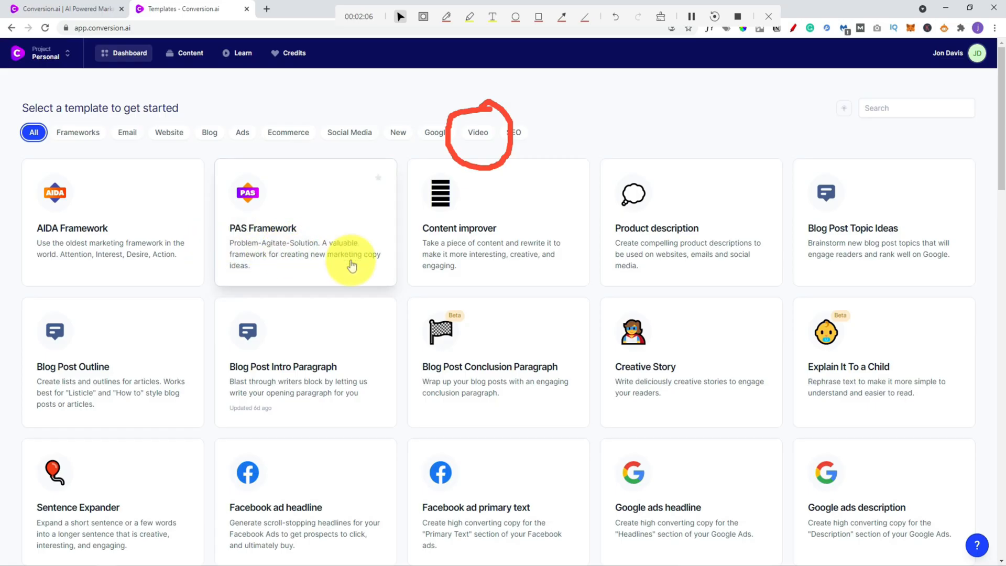
mouse_move(400, 260)
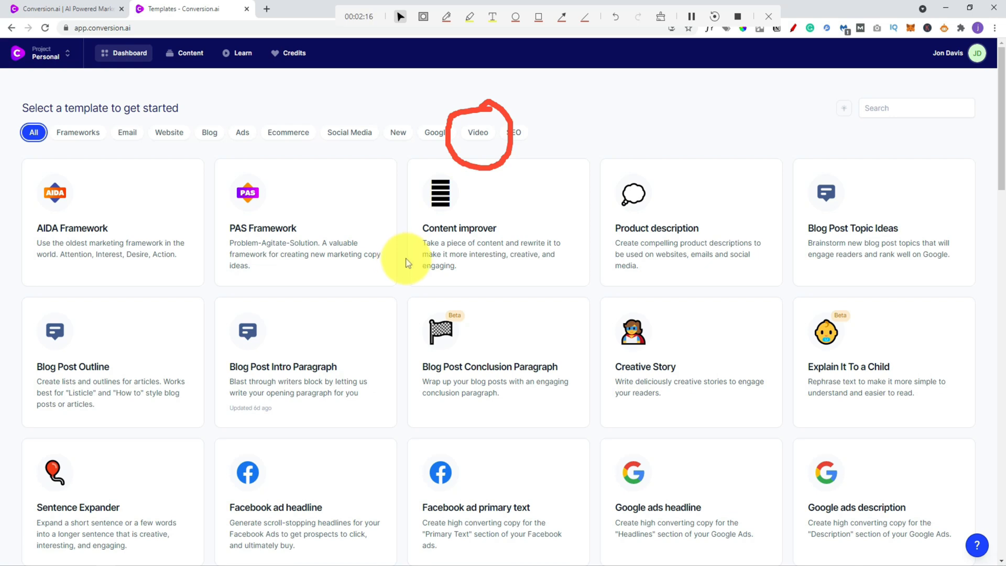
mouse_move(435, 281)
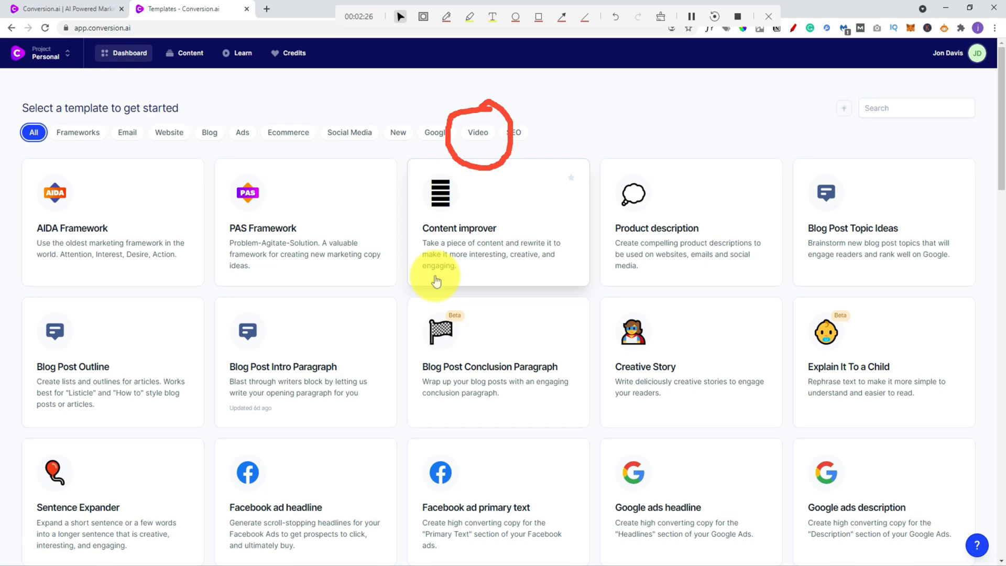
click(446, 17)
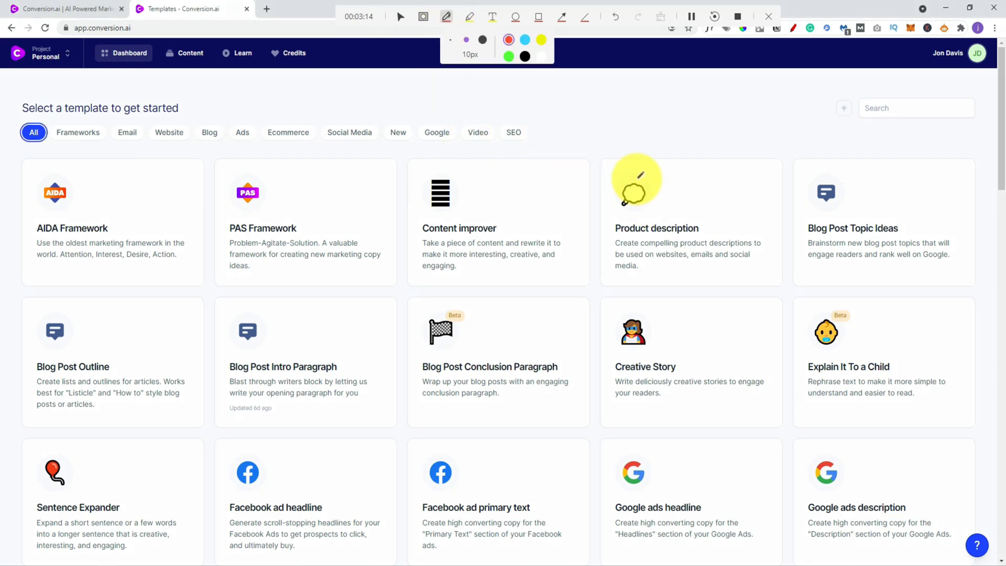
mouse_move(615, 131)
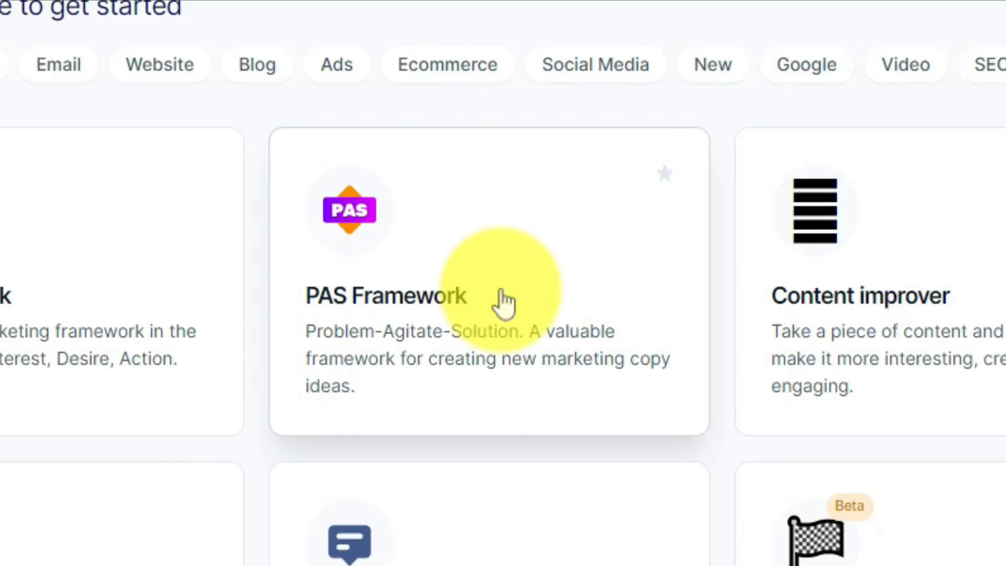
mouse_move(462, 279)
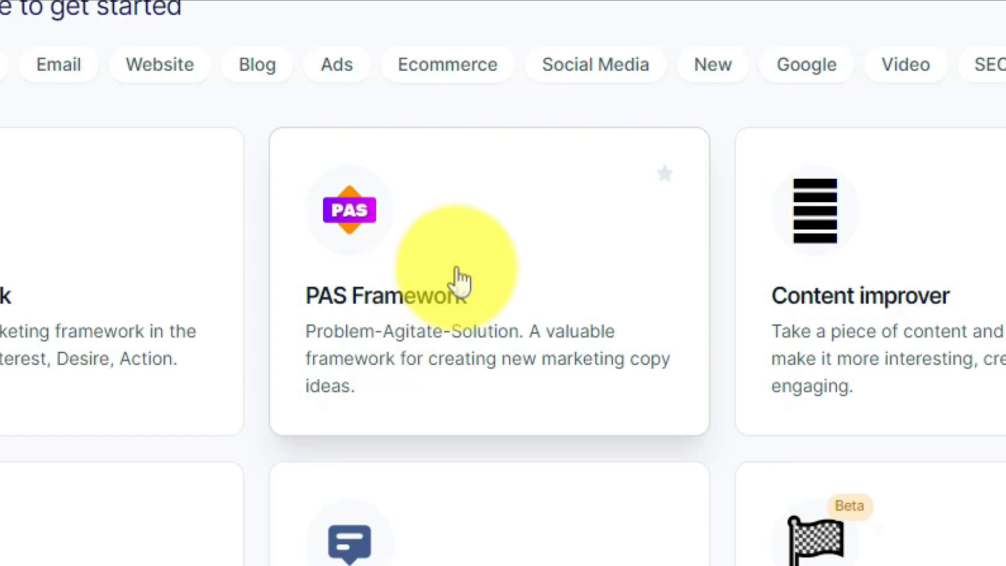
click(462, 283)
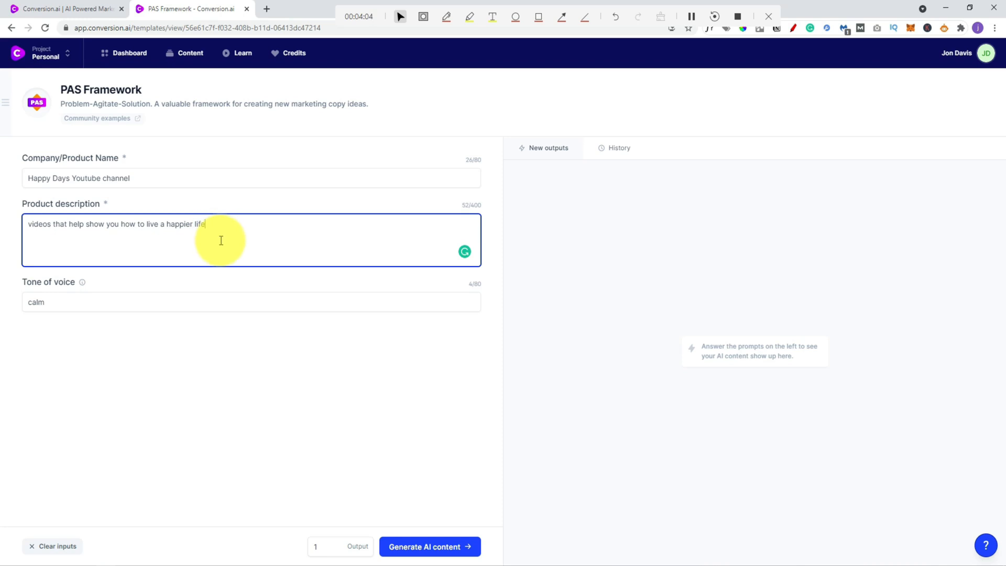
mouse_move(193, 244)
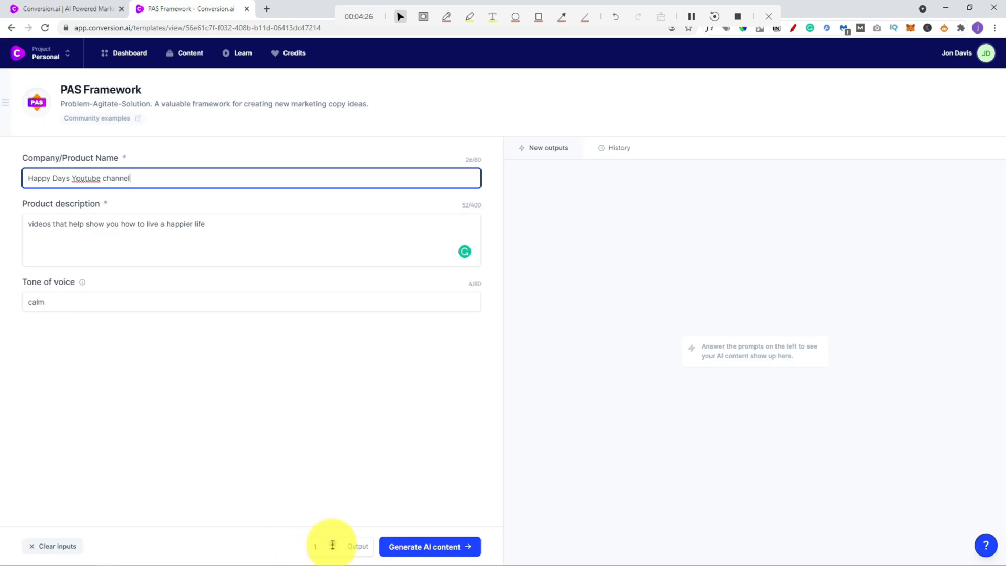
Step: Raise the PAS Framework outputs count from 1 to 2
click(339, 545)
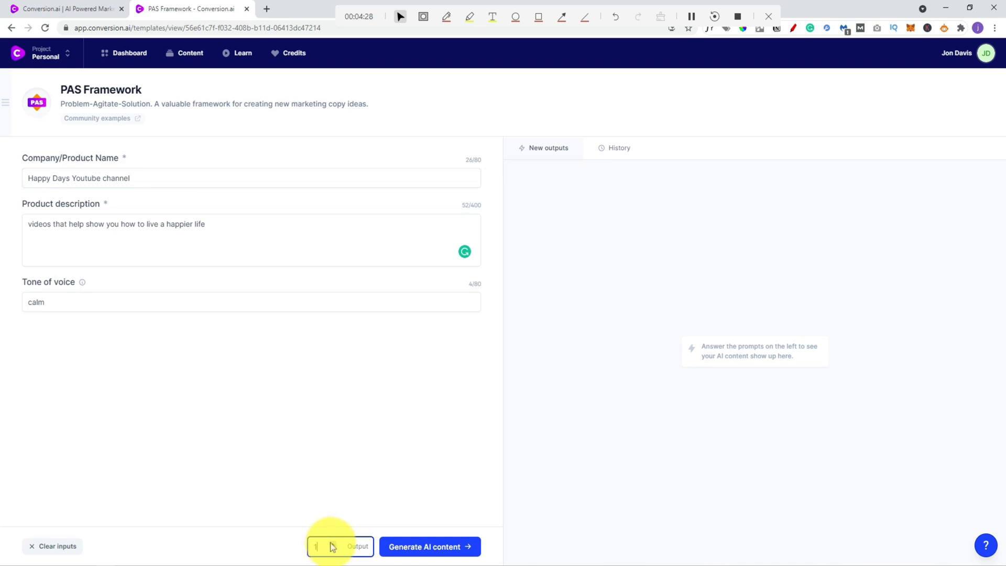
click(332, 544)
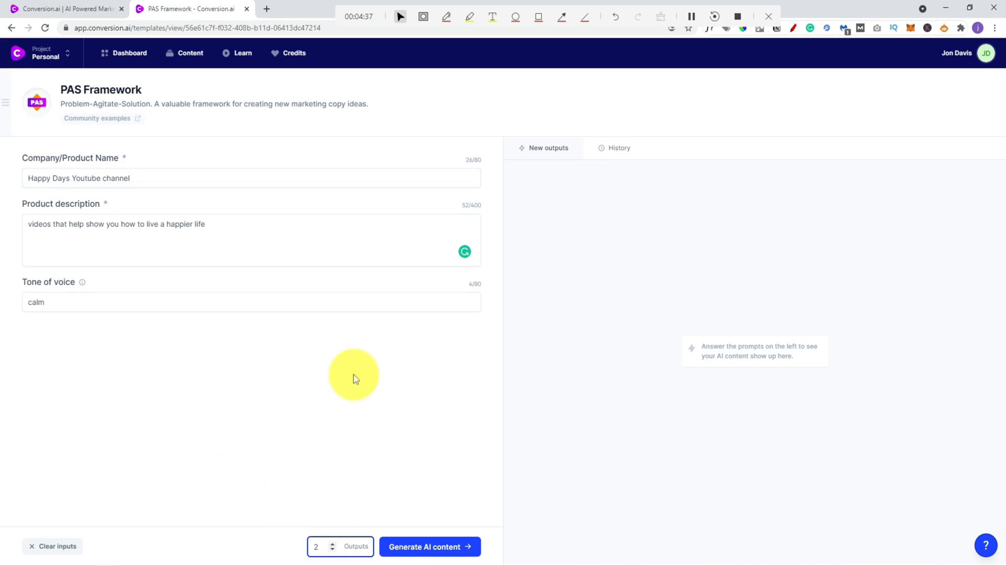
mouse_move(311, 351)
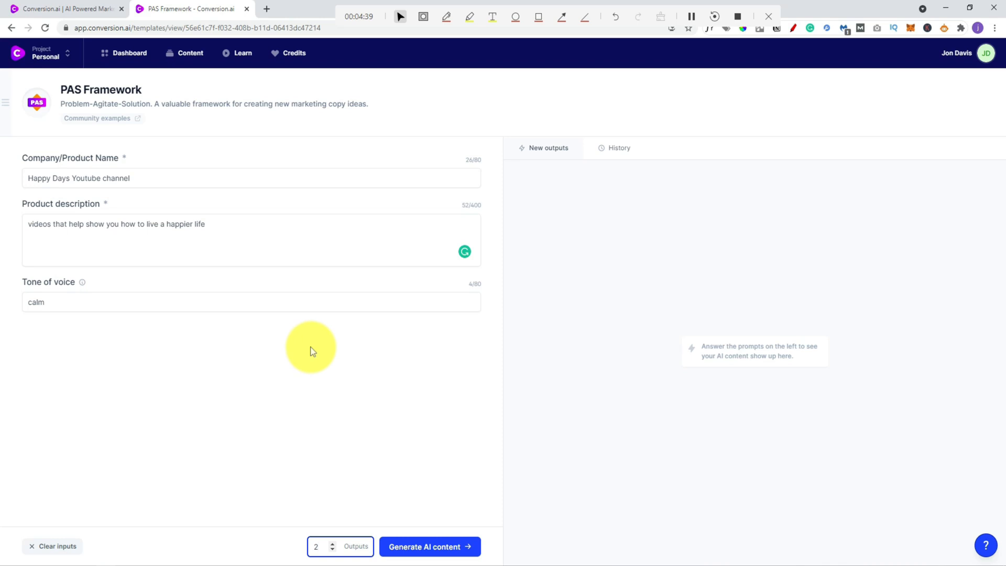
mouse_move(272, 63)
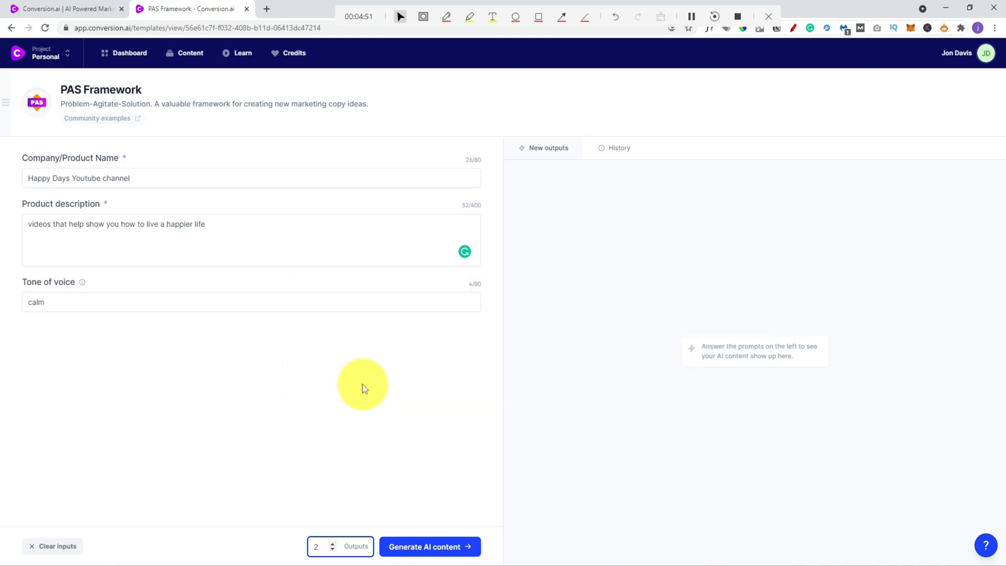
mouse_move(371, 377)
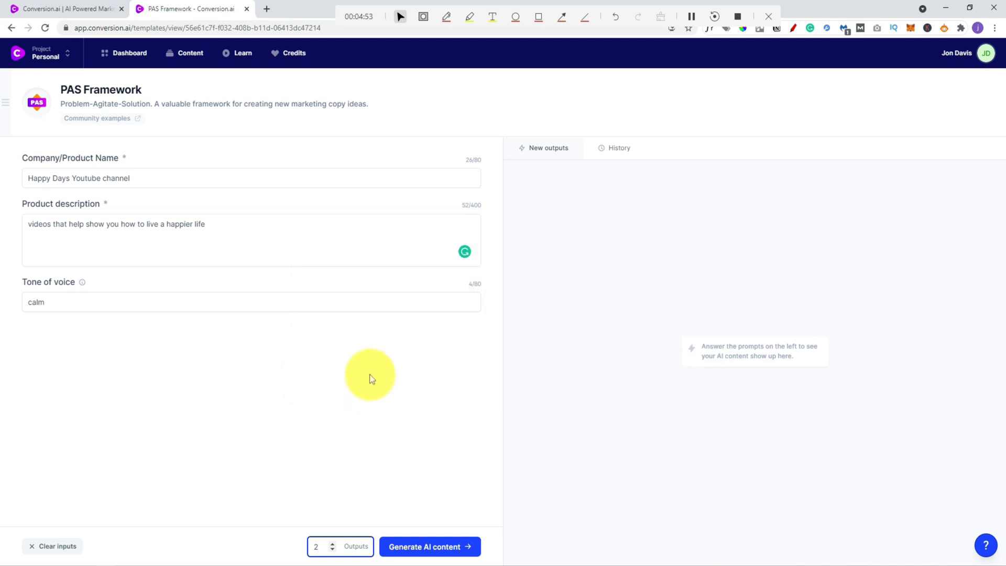
mouse_move(378, 388)
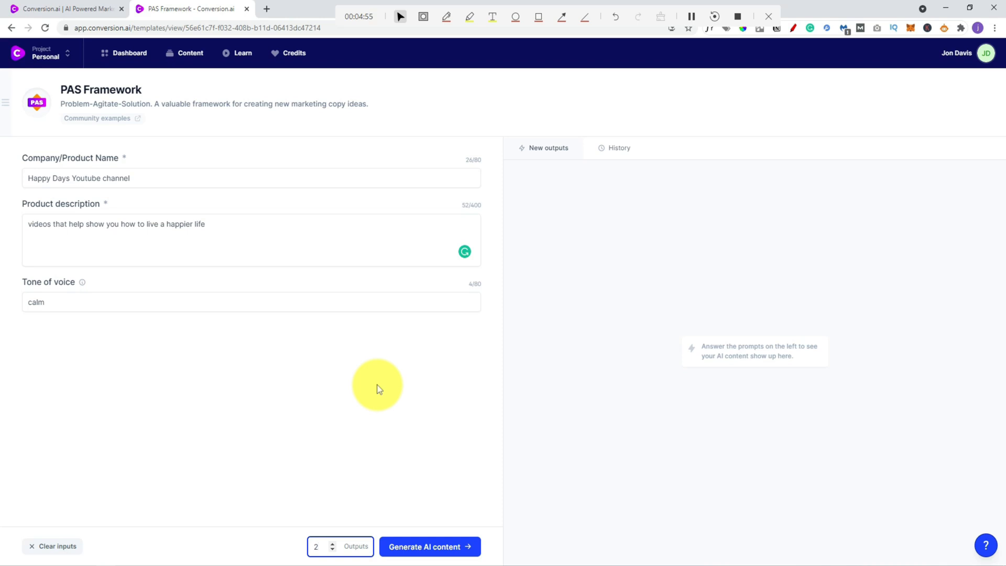
mouse_move(442, 520)
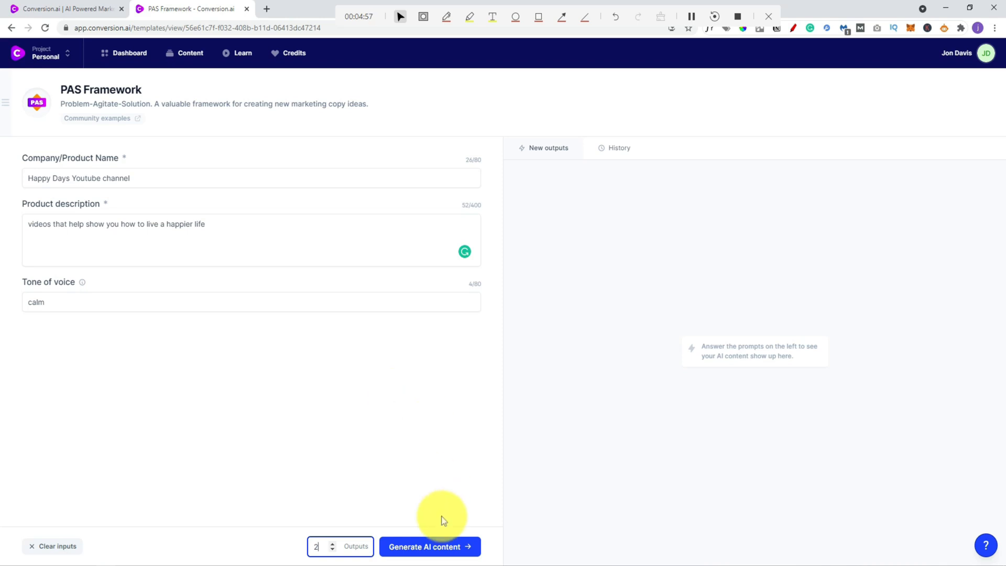
mouse_move(449, 302)
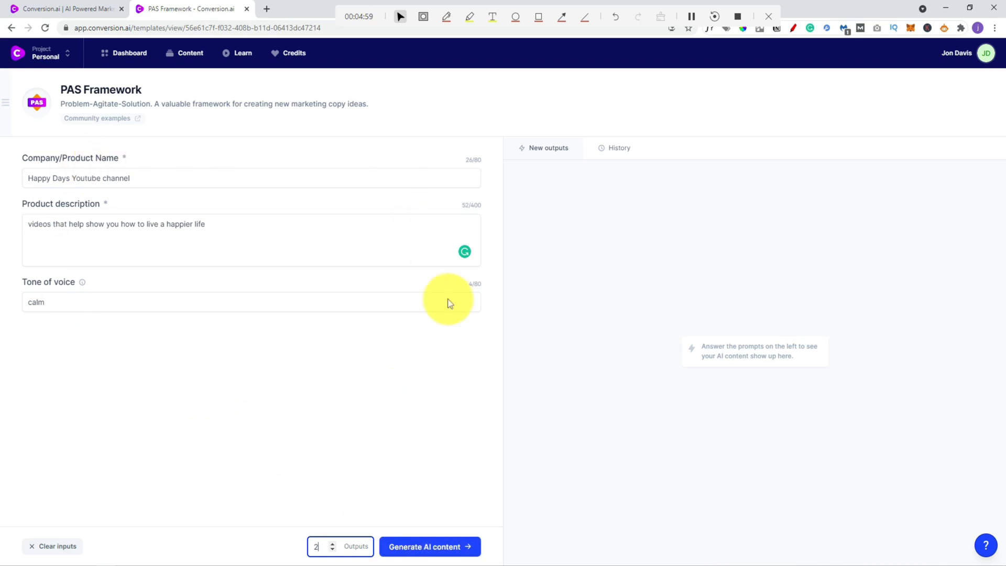
Step: Generate two PAS Framework drafts for the Happy Days YouTube channel
click(429, 546)
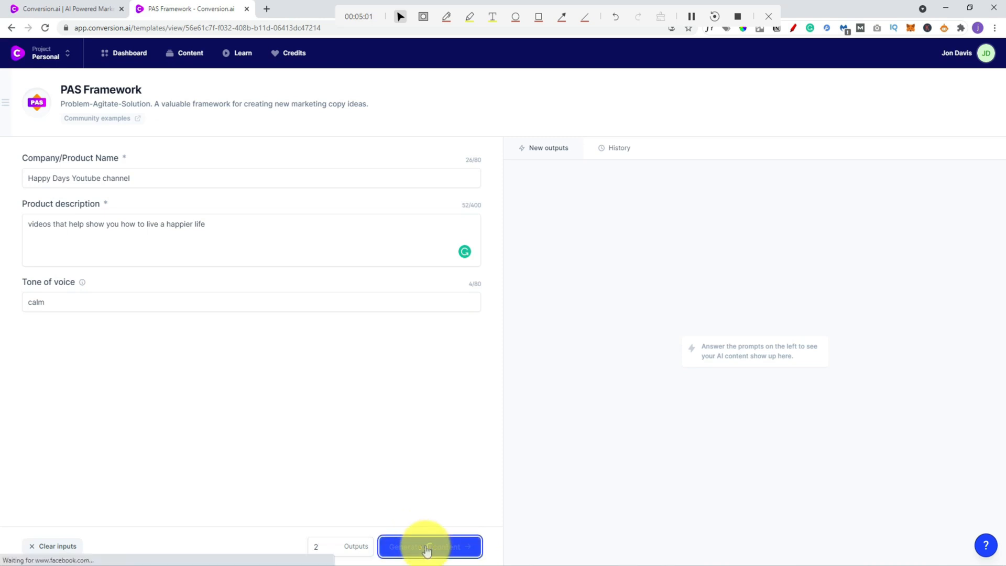
click(429, 546)
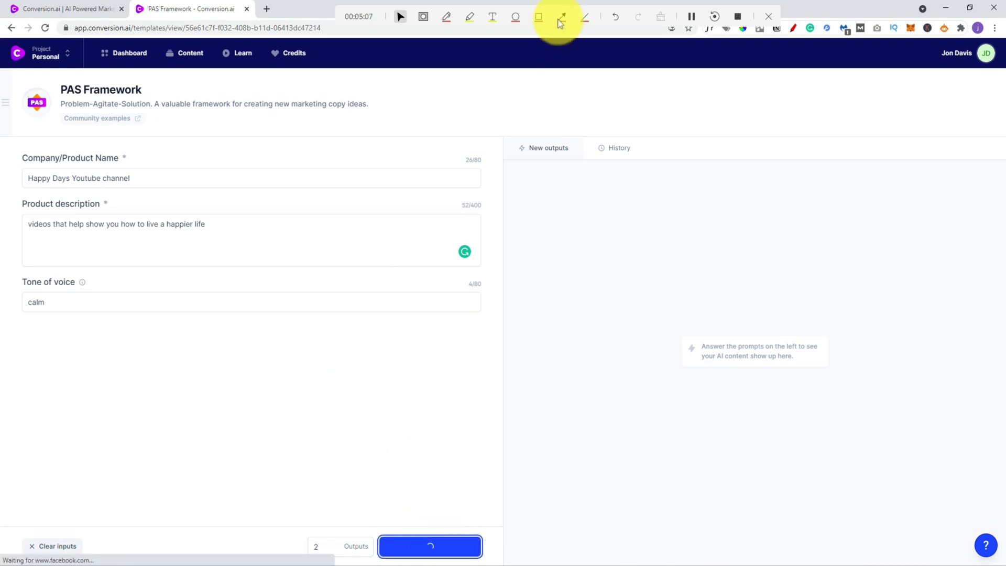
click(429, 545)
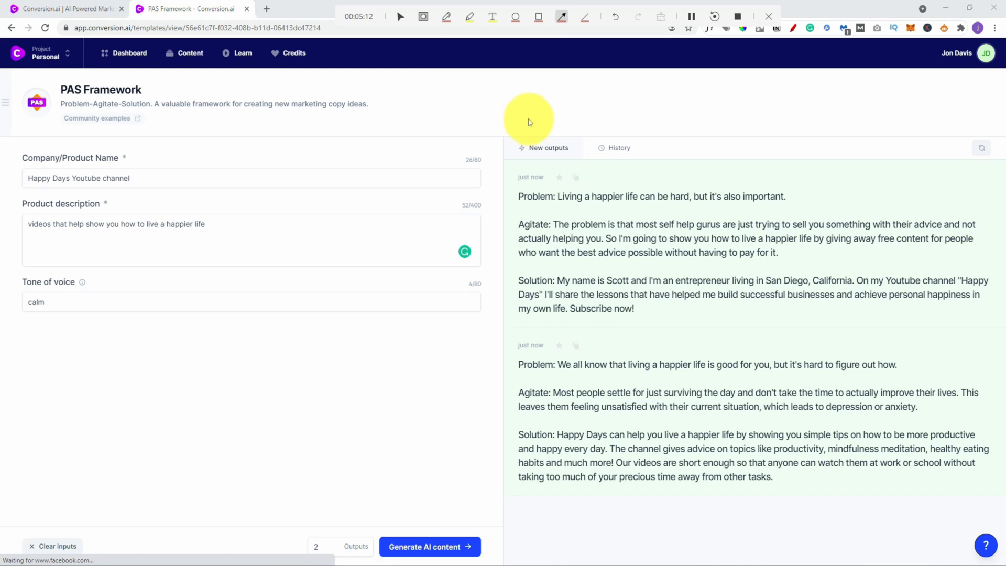
mouse_move(389, 303)
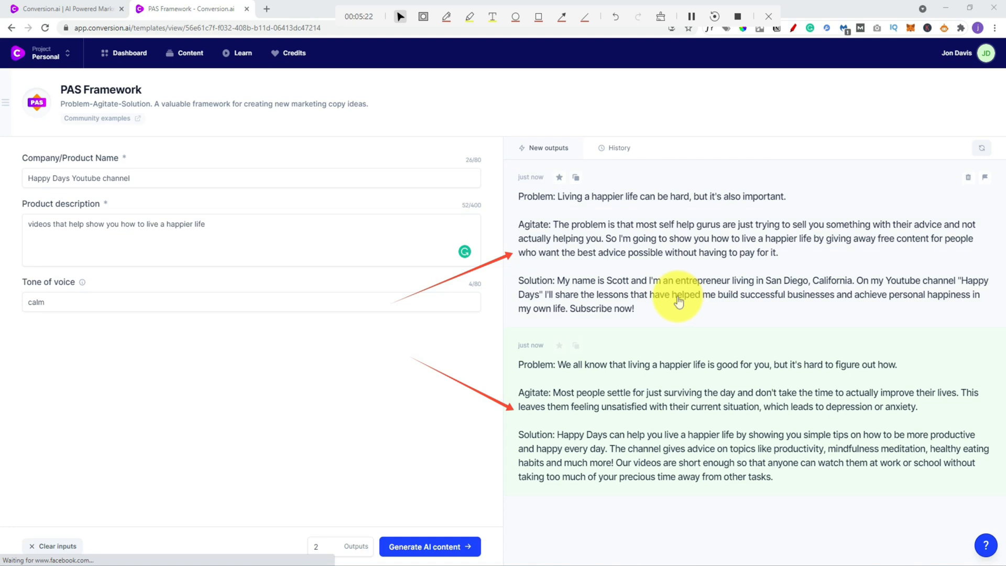
mouse_move(532, 199)
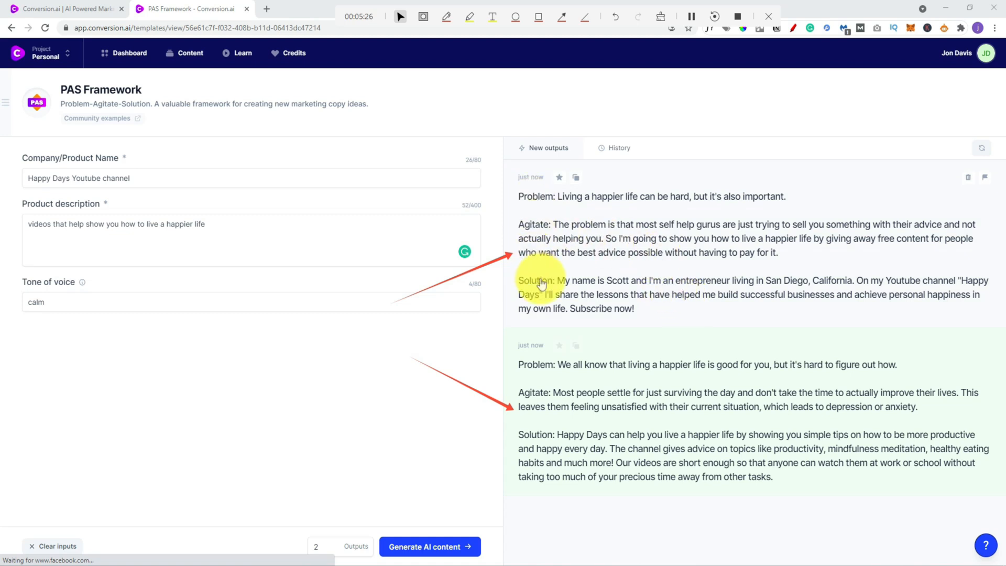
mouse_move(619, 252)
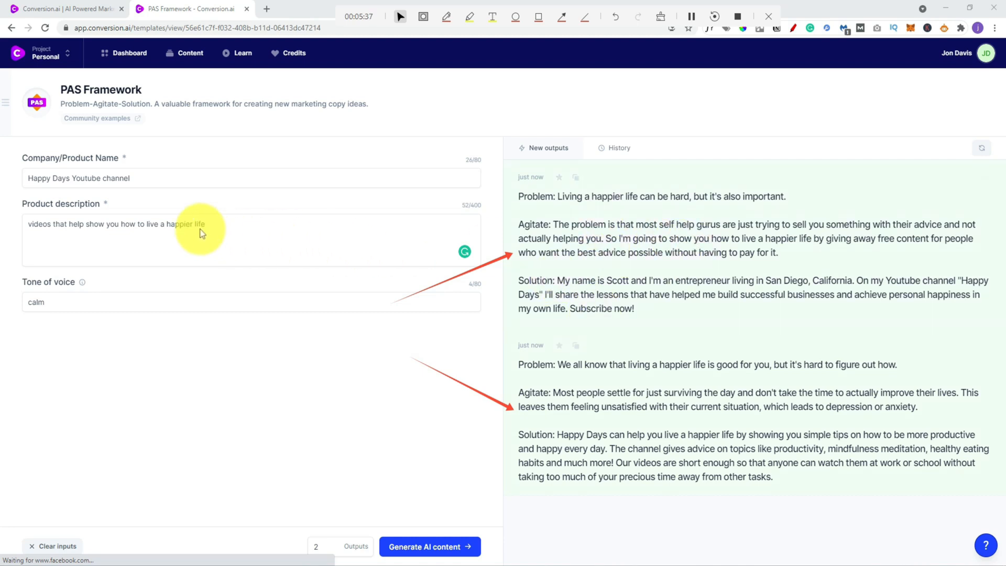
mouse_move(444, 297)
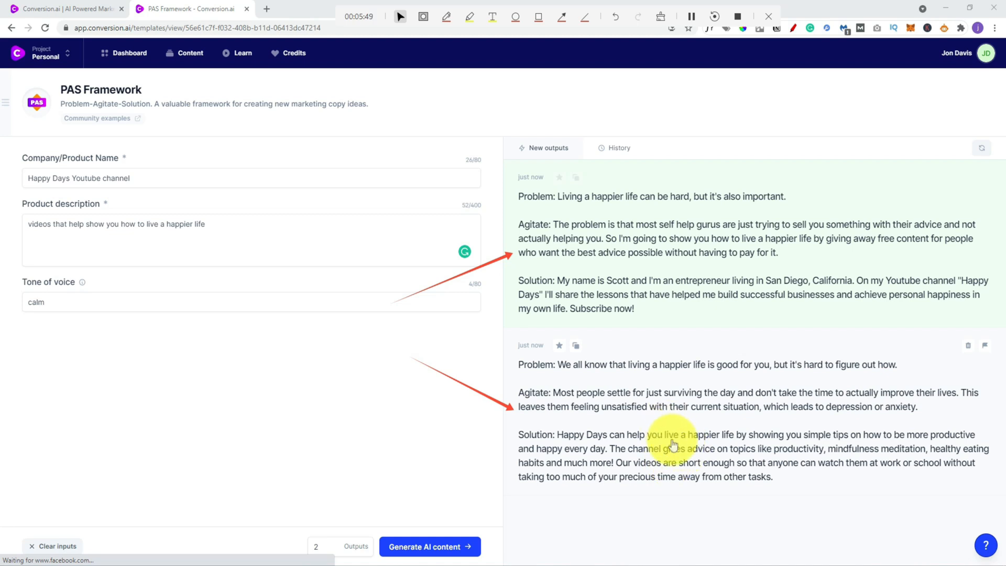
Step: Return to the dashboard, filter to Video templates, and open Video Topic Ideas
click(129, 52)
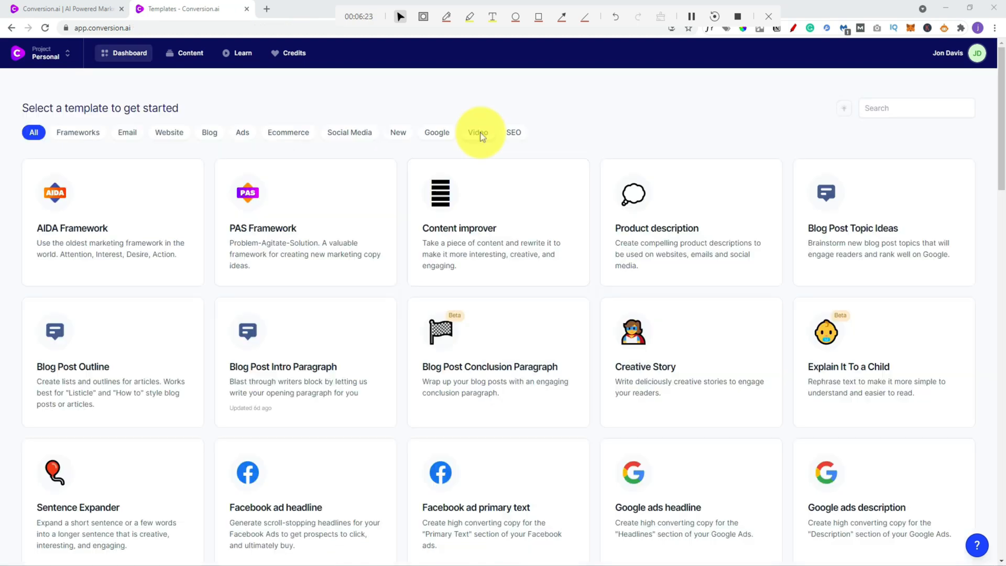
click(477, 132)
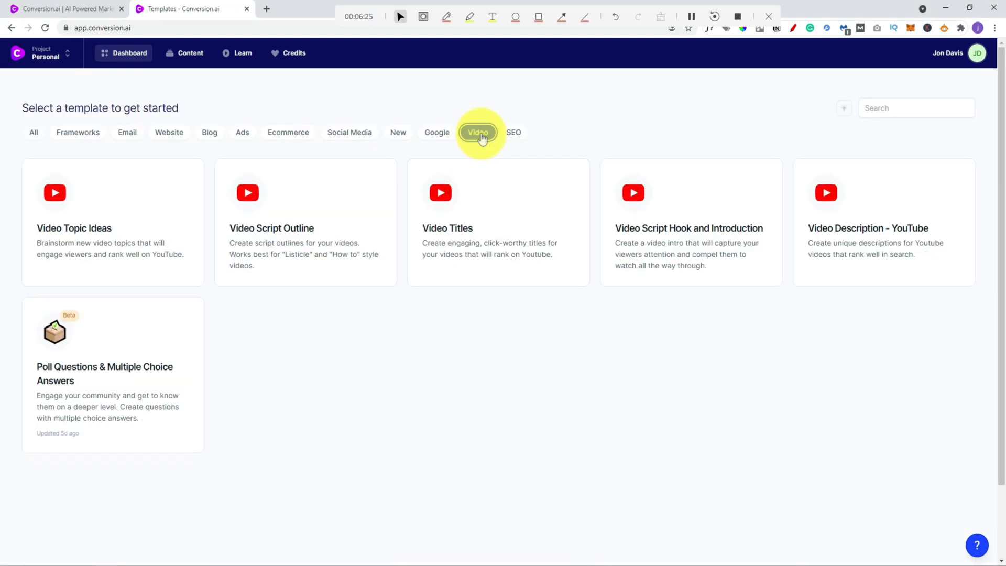
click(478, 132)
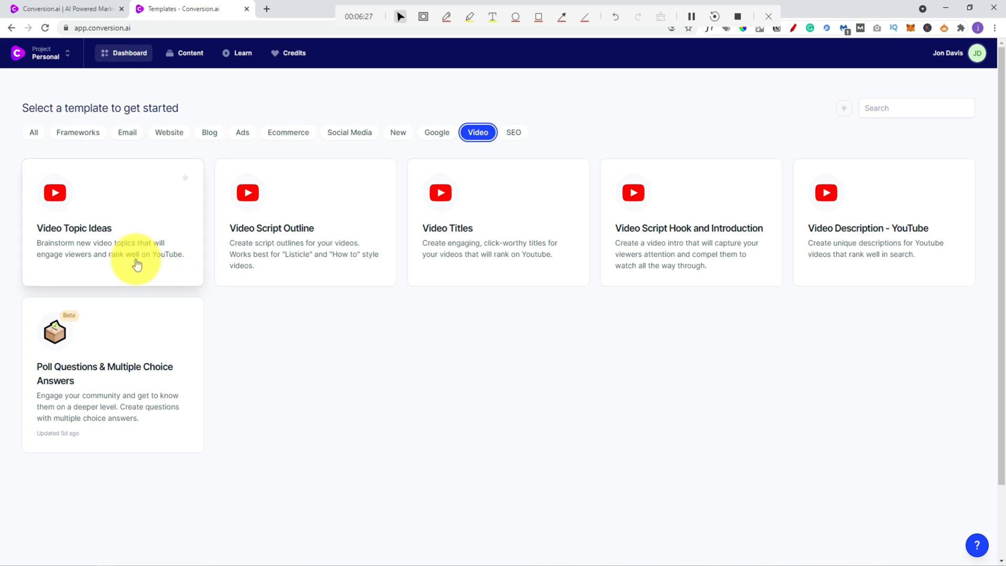
click(112, 221)
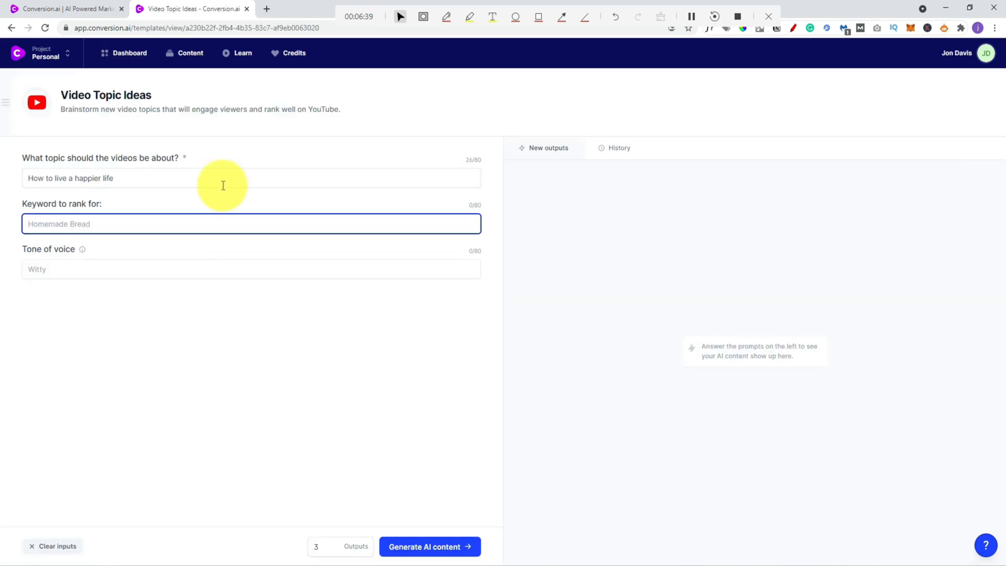
Step: Generate video topic ideas for 'reasons to be happy' and return to the gallery
text(reasons to be happy)
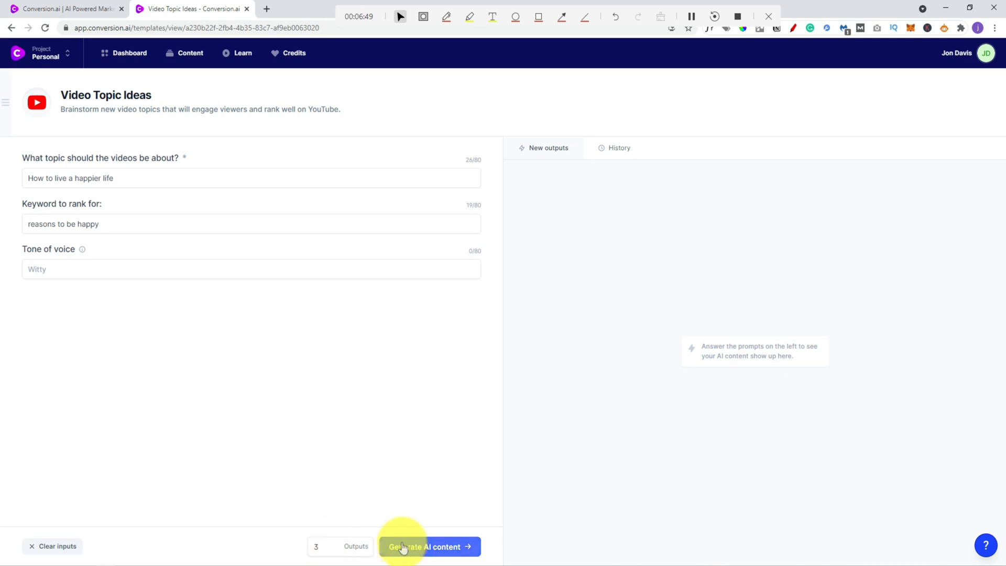
click(428, 546)
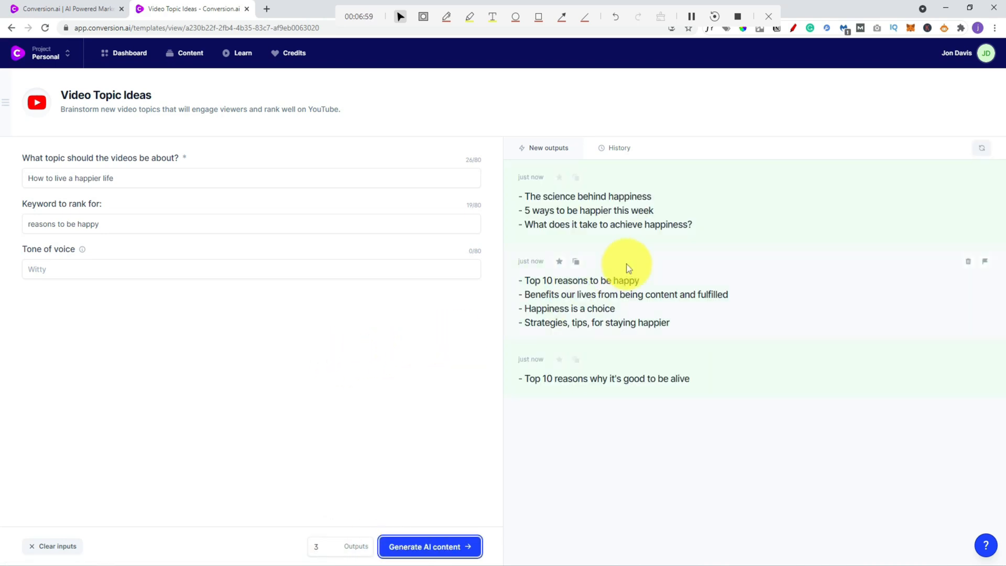
mouse_move(598, 327)
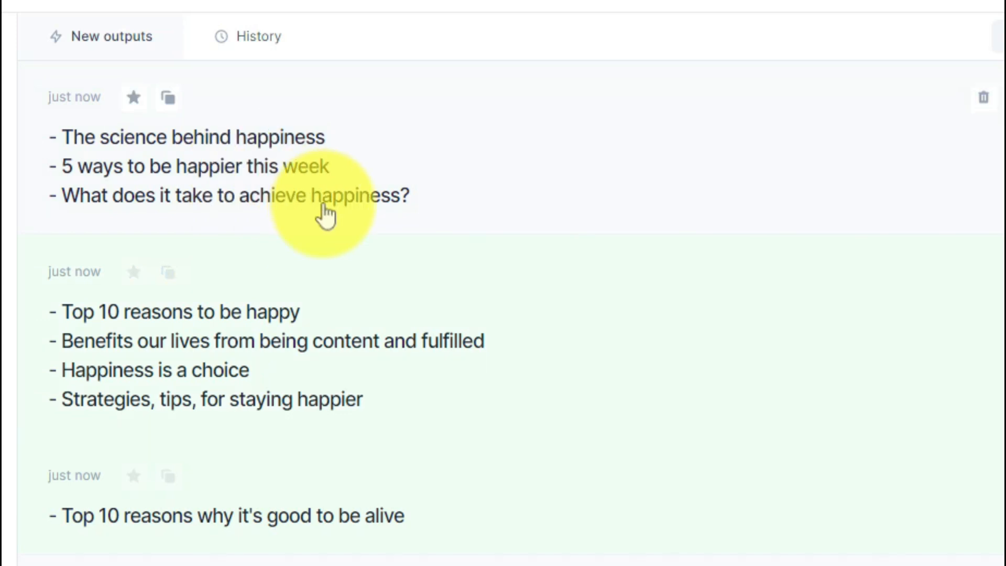
mouse_move(84, 178)
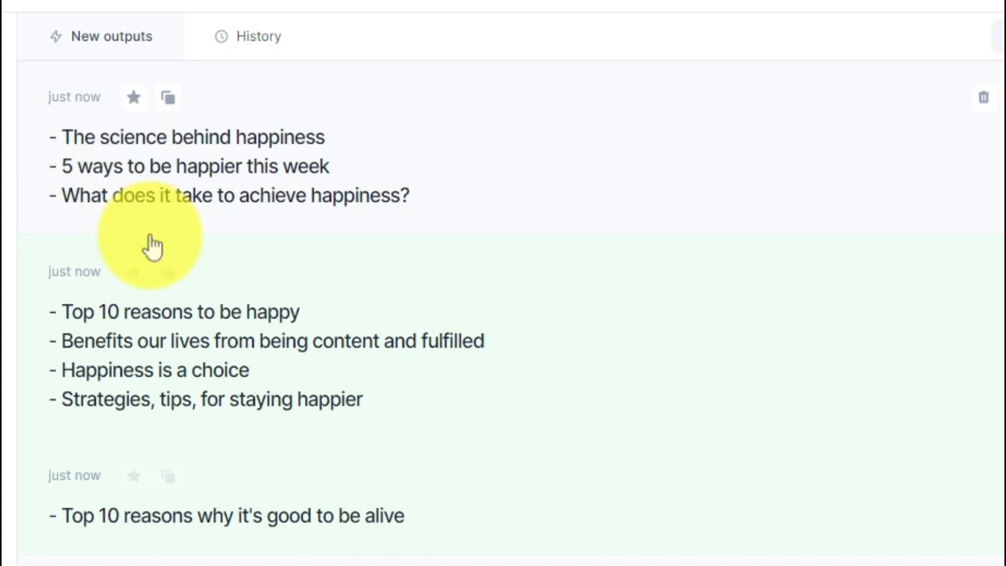
mouse_move(61, 334)
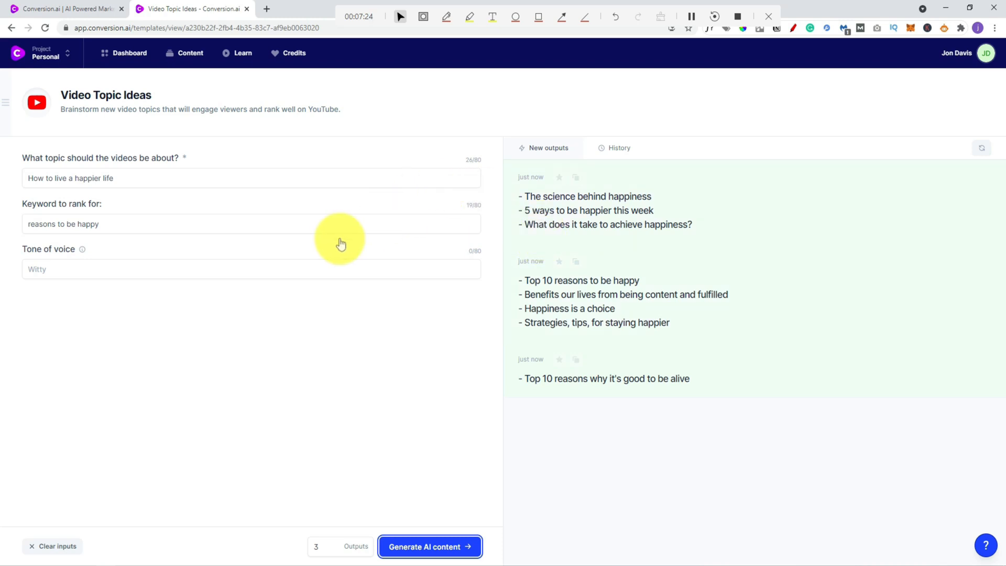
click(129, 52)
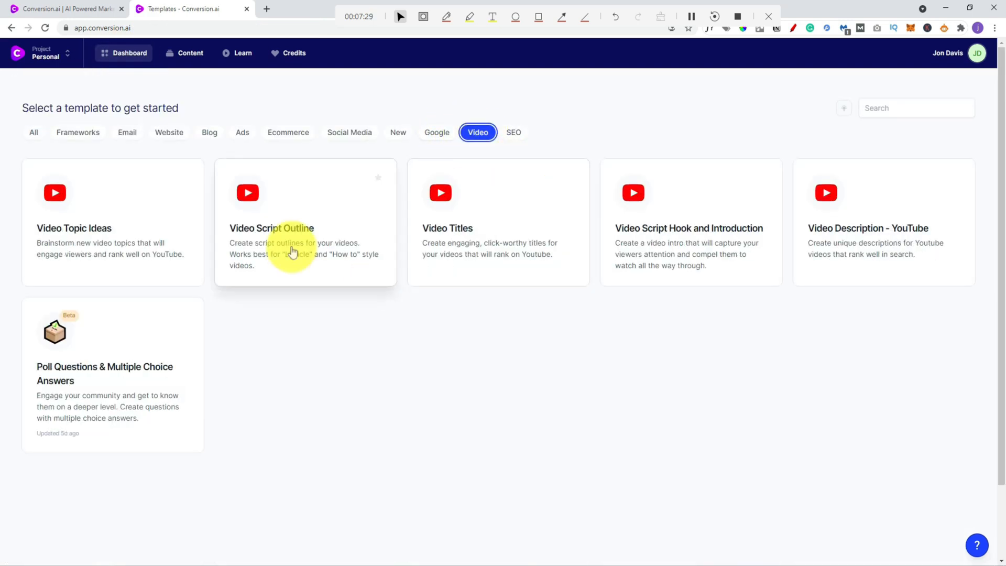
Step: Generate Video Script Outlines for the title '5 reasons to be happy' in a Happy tone
click(271, 228)
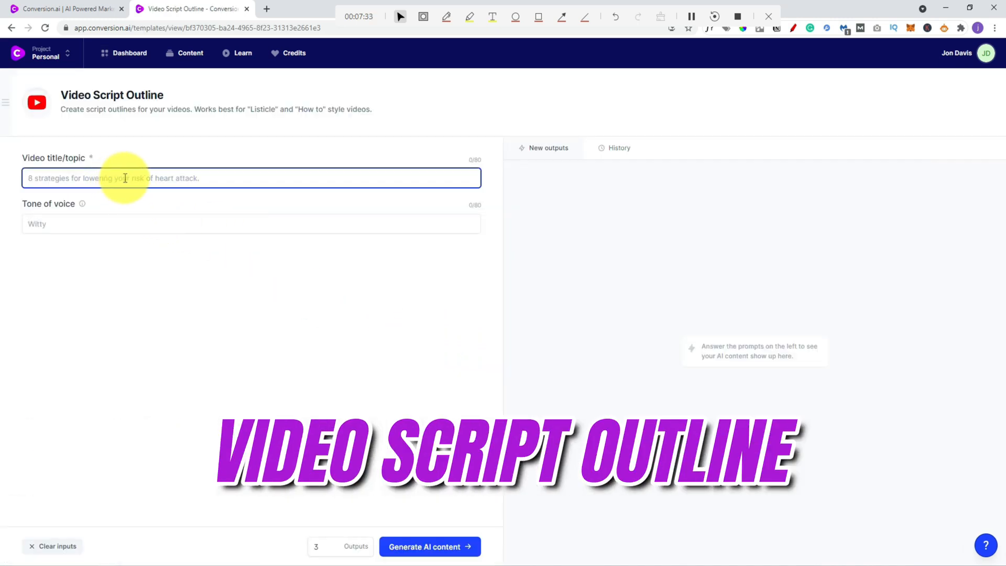
text(5 reasons to be hapopo)
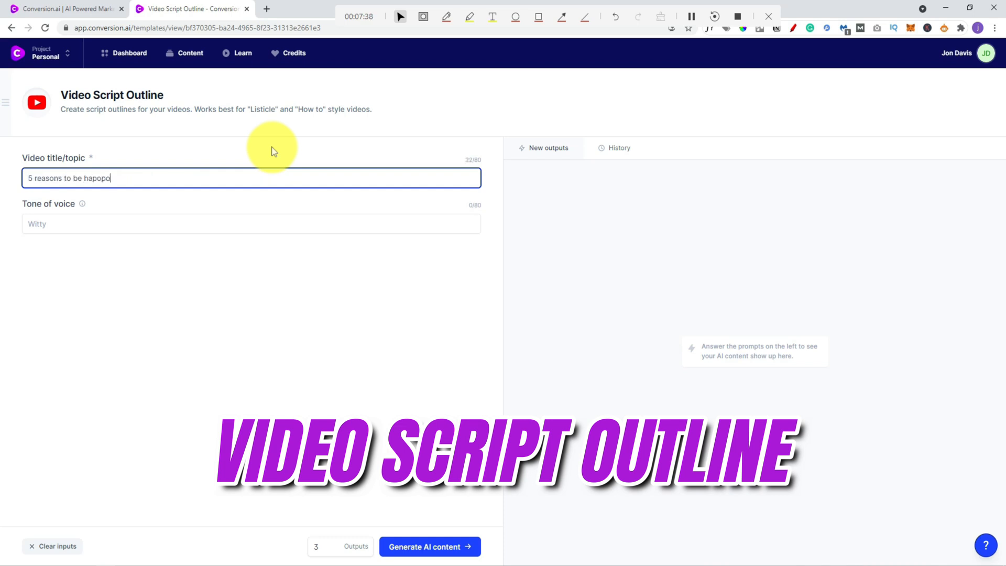
click(429, 546)
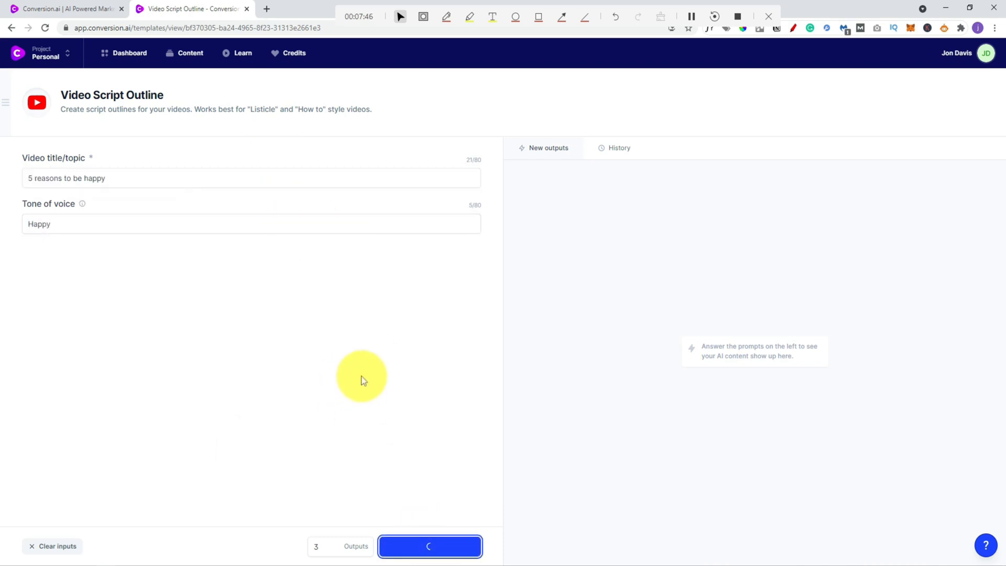
click(429, 546)
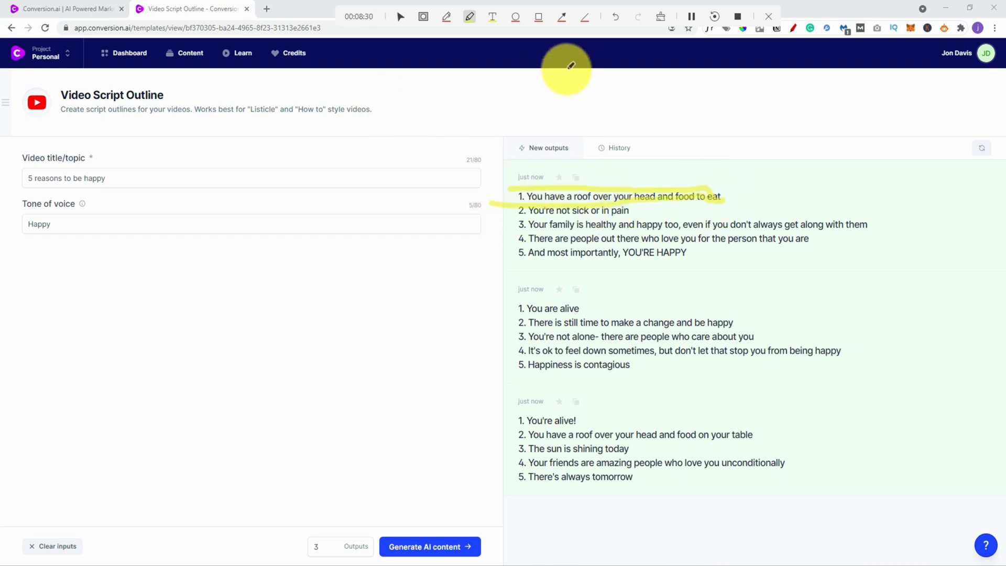
click(128, 52)
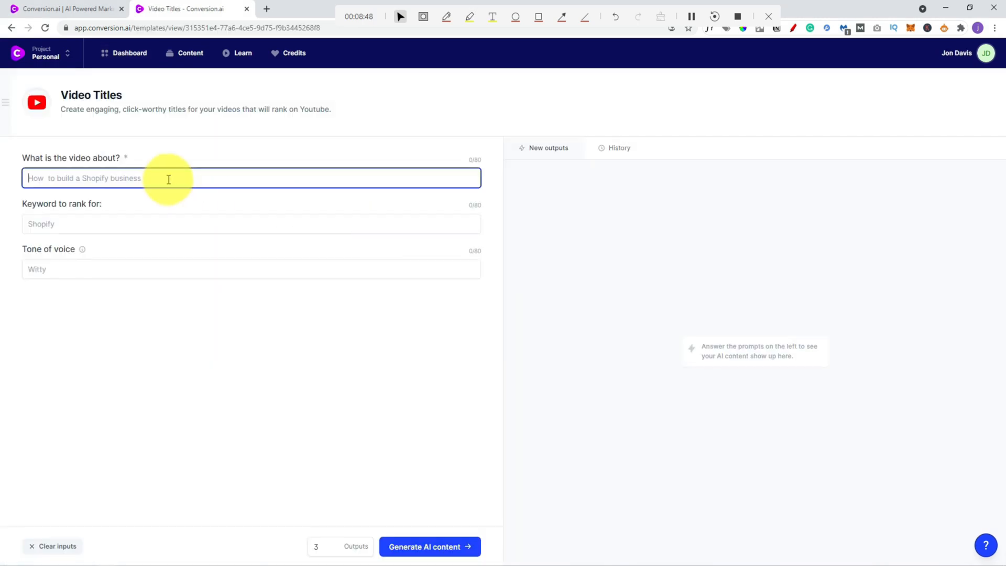
Step: Generate Video Titles for the topic 'Reasons to be happy' in a happy tone
text(Reasons to be h)
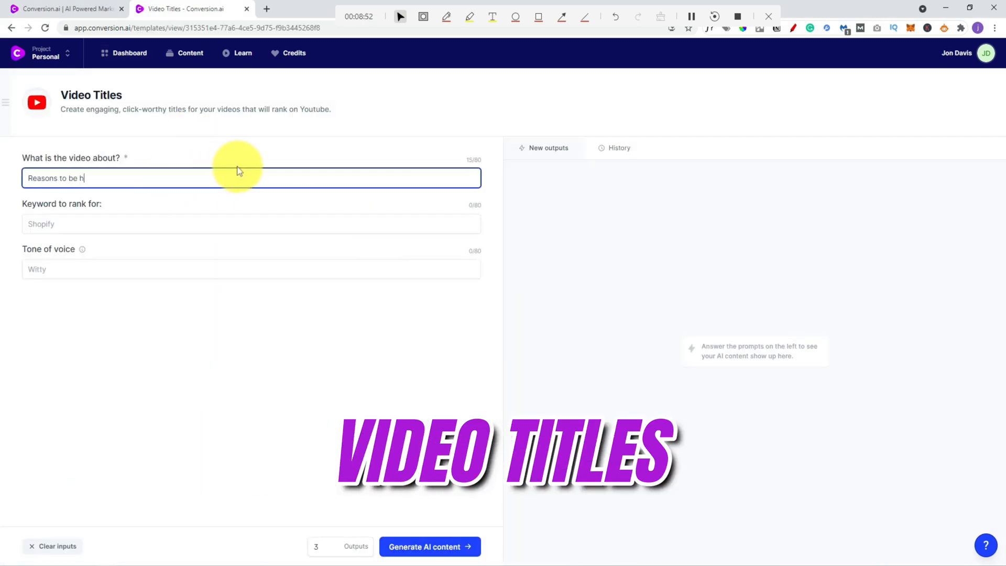
click(429, 546)
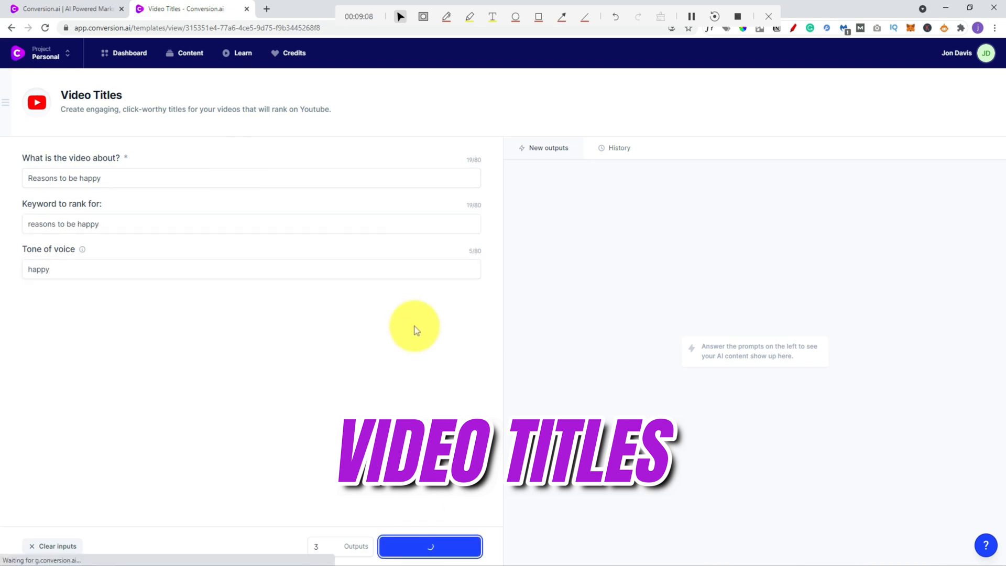
click(429, 546)
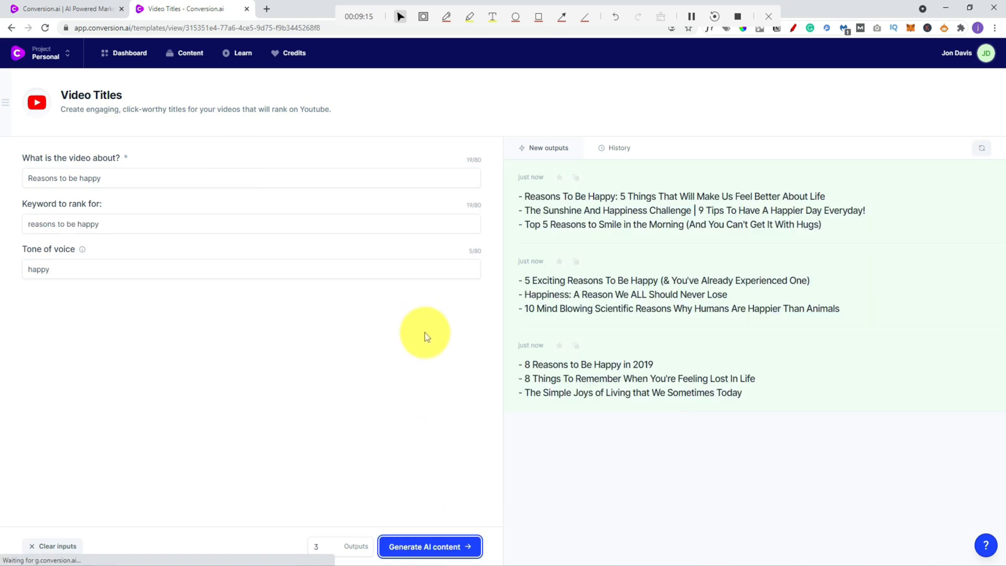
mouse_move(360, 269)
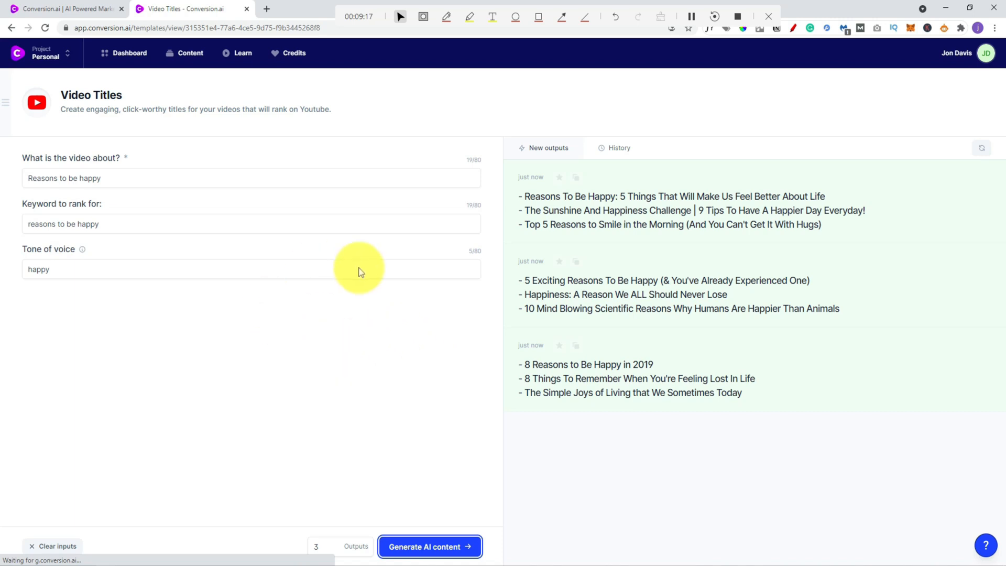
mouse_move(414, 340)
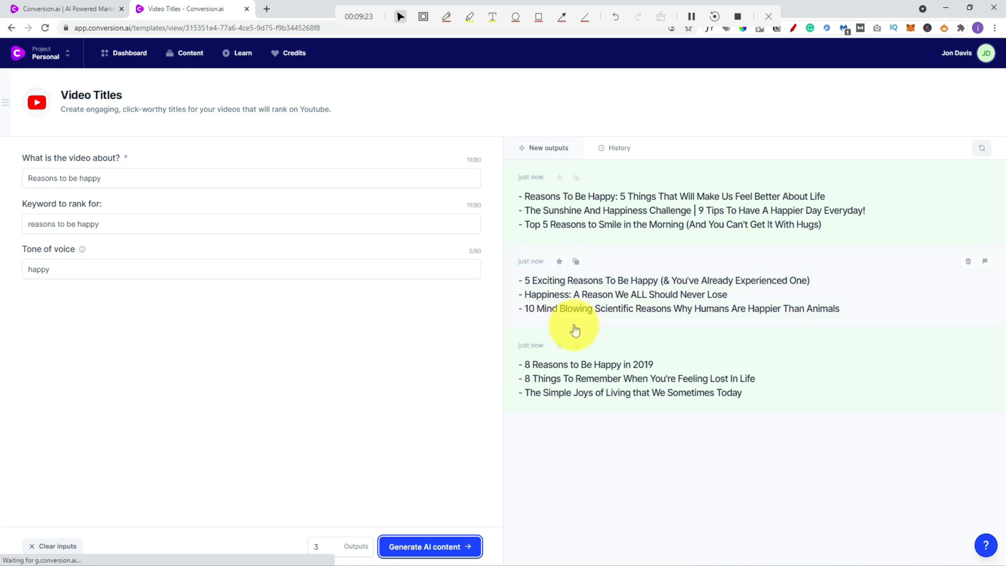
mouse_move(629, 260)
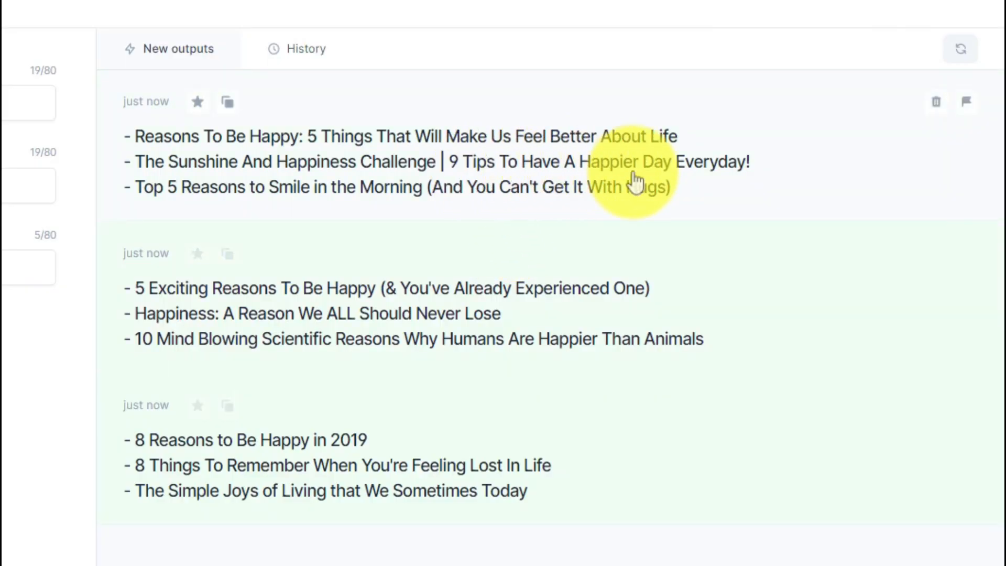
mouse_move(253, 209)
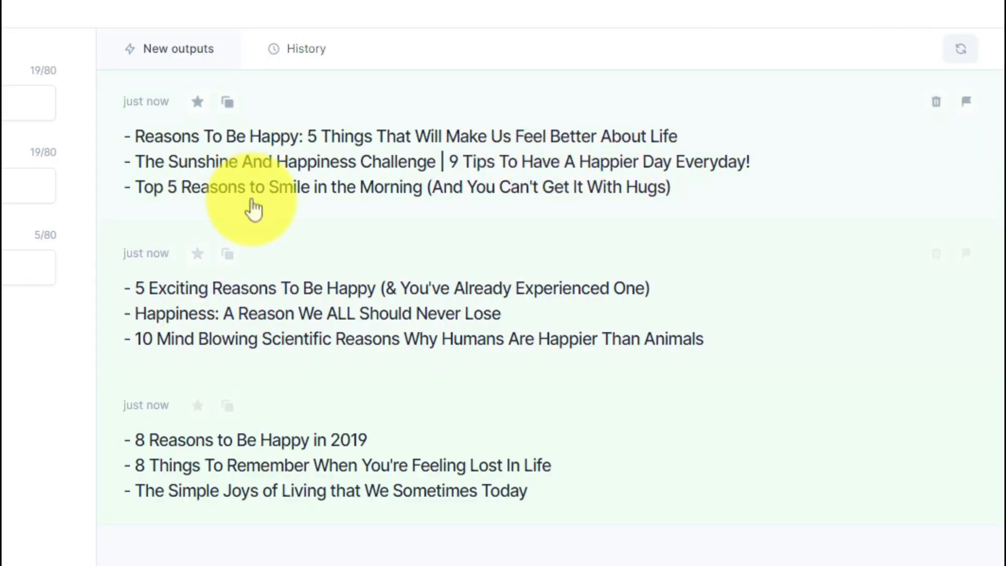
mouse_move(422, 208)
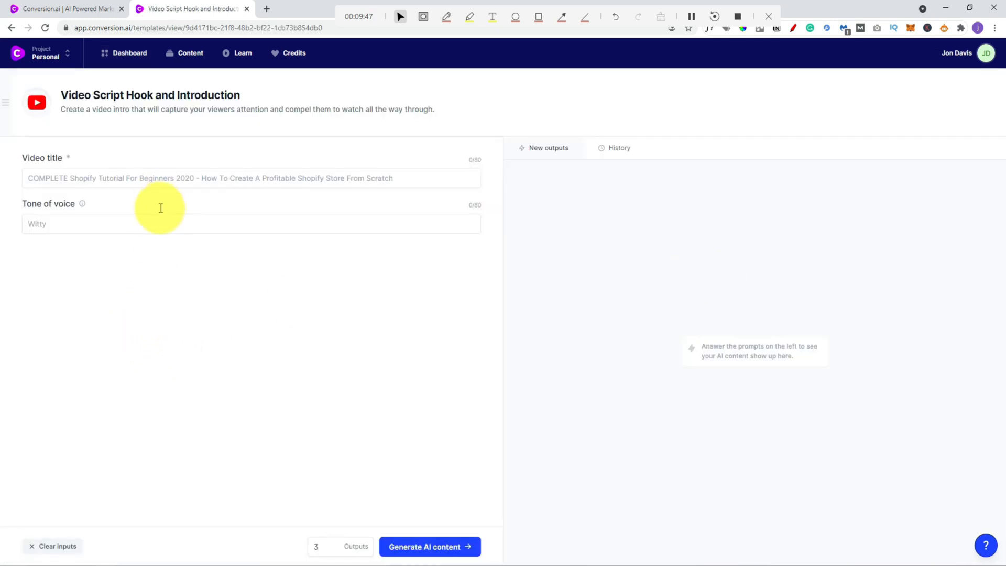
mouse_move(288, 377)
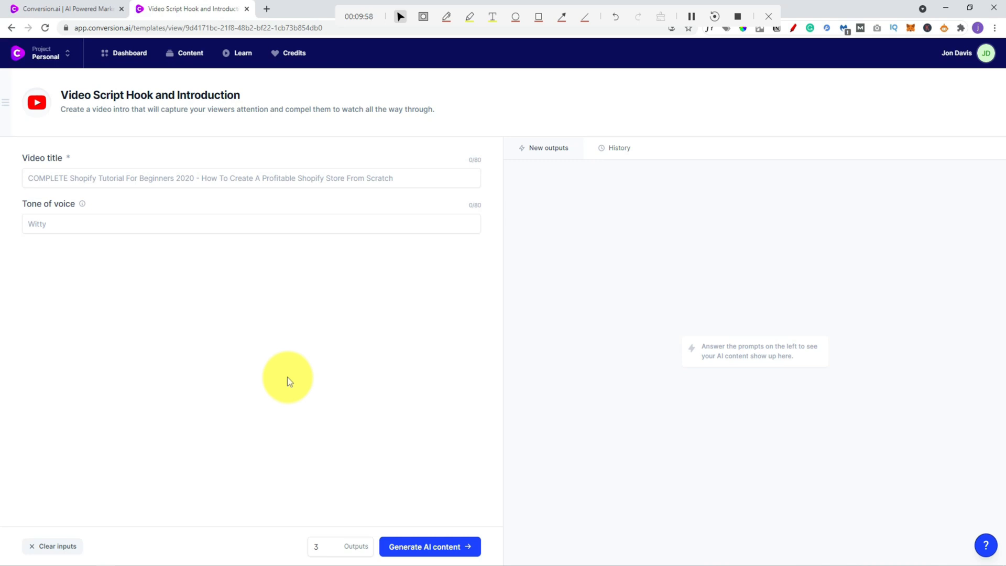
Step: Enter 'Top 5 Reasons to Smile in the Morning' as the hook template's video title
click(250, 178)
text(Happy)
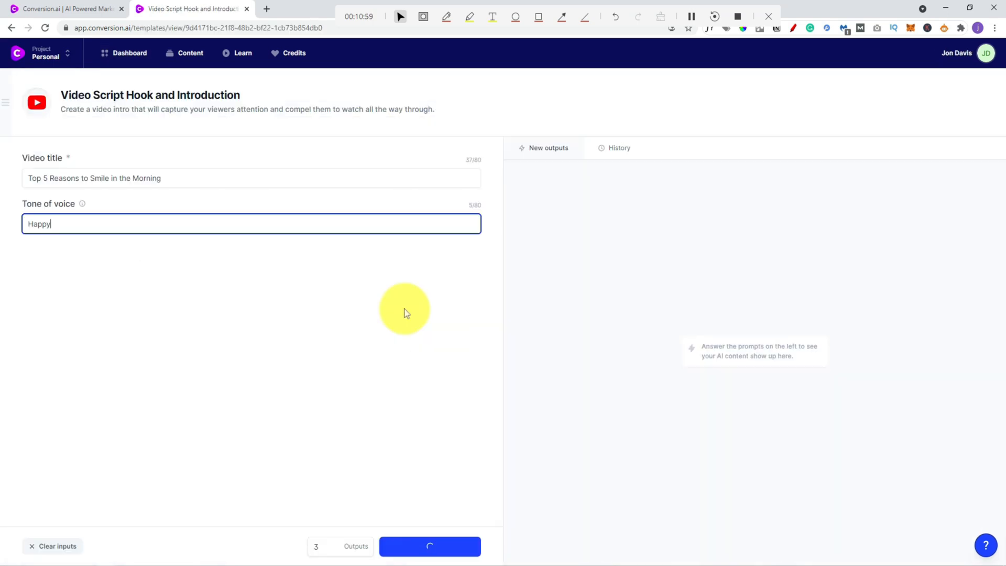
Step: Generate hook-and-introduction drafts and scroll through the three outputs
click(429, 545)
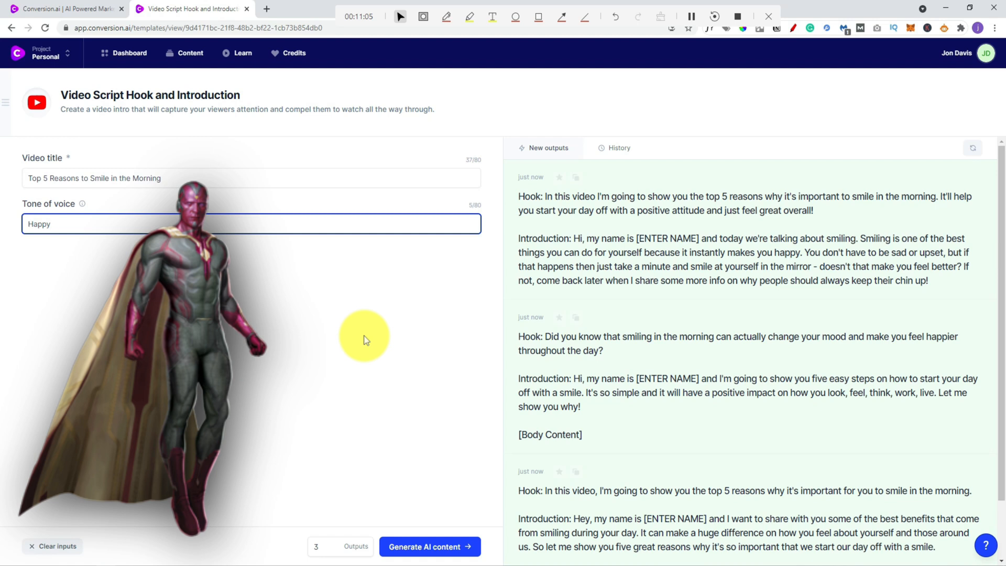
mouse_move(367, 340)
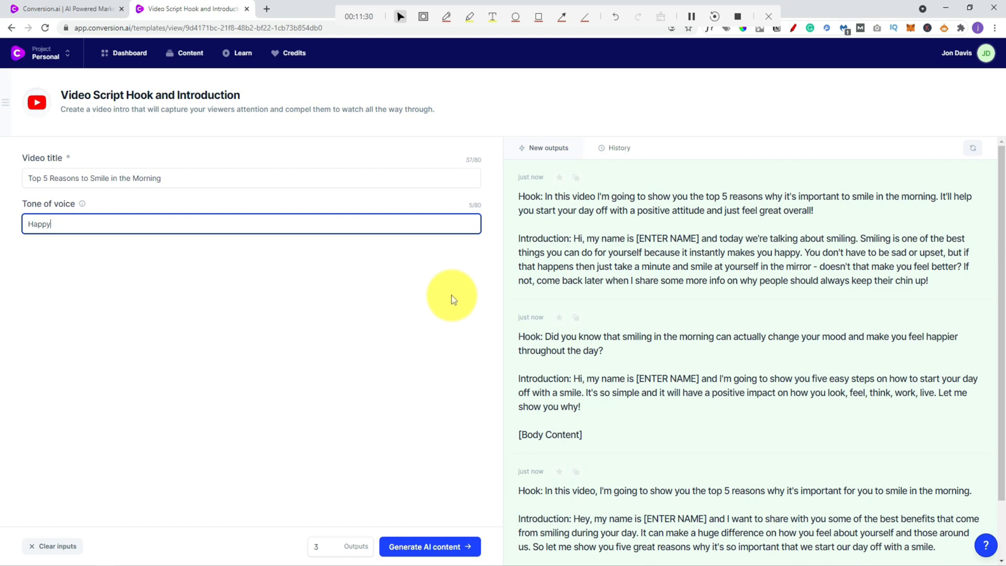
mouse_move(489, 254)
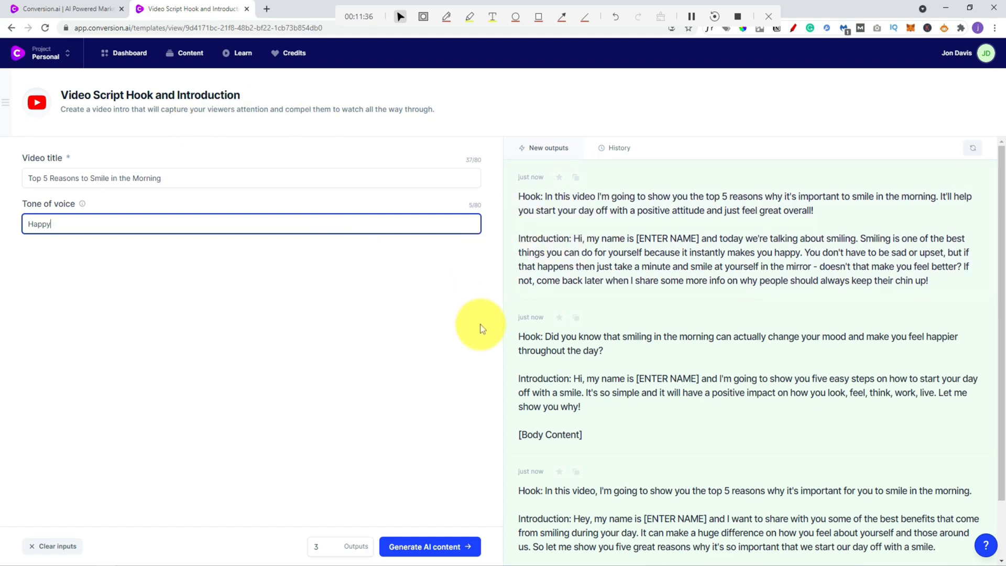
mouse_move(509, 334)
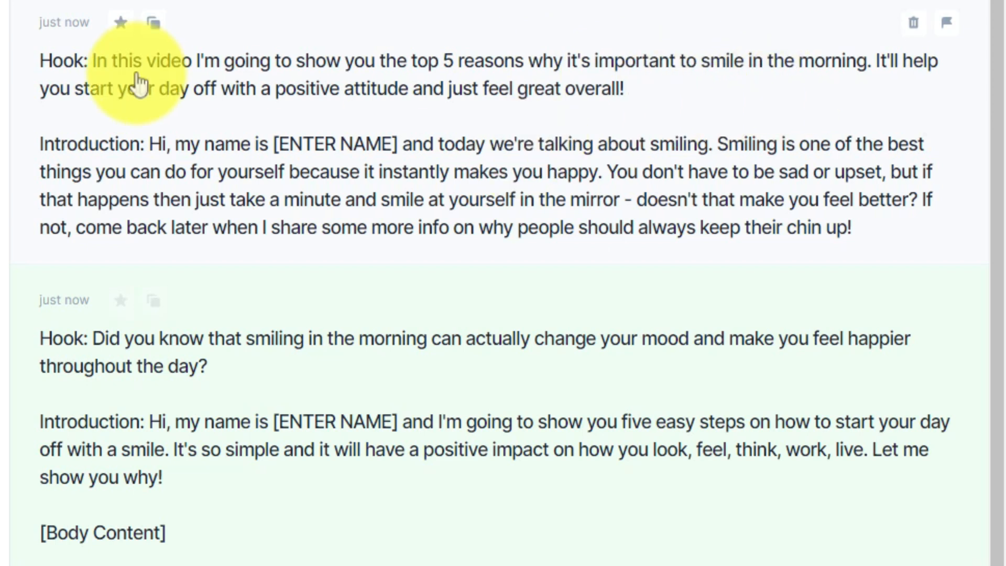
mouse_move(625, 106)
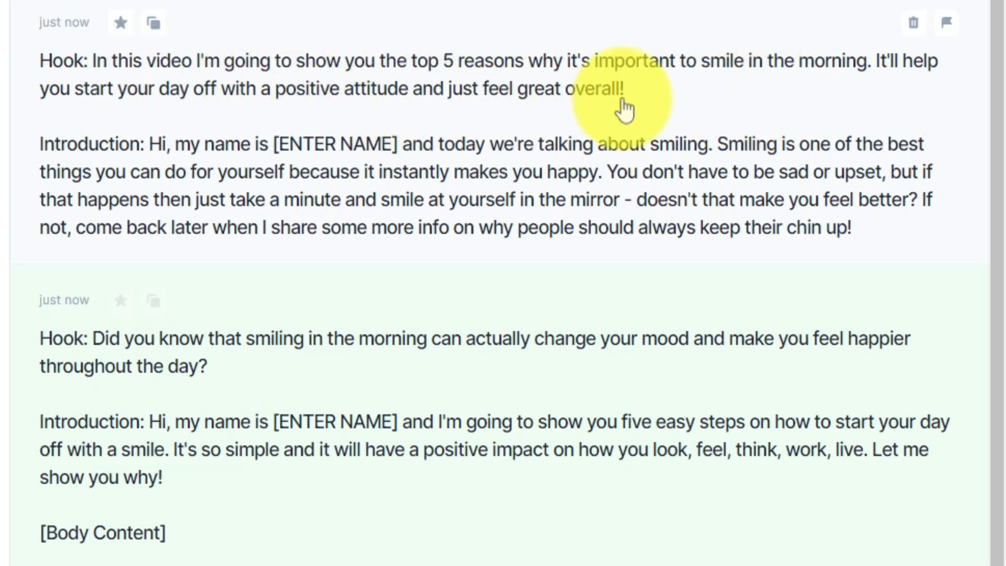
mouse_move(606, 48)
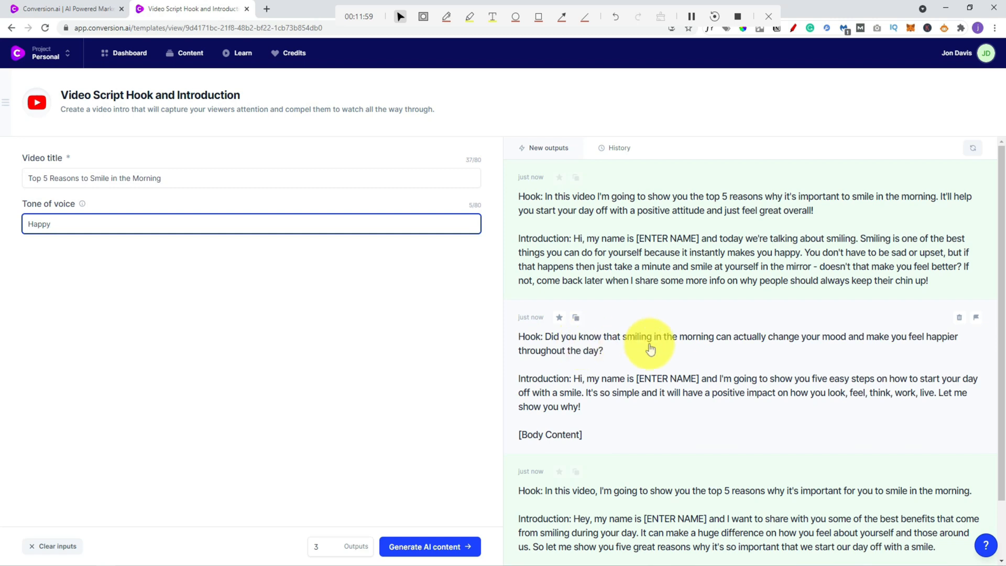
mouse_move(774, 347)
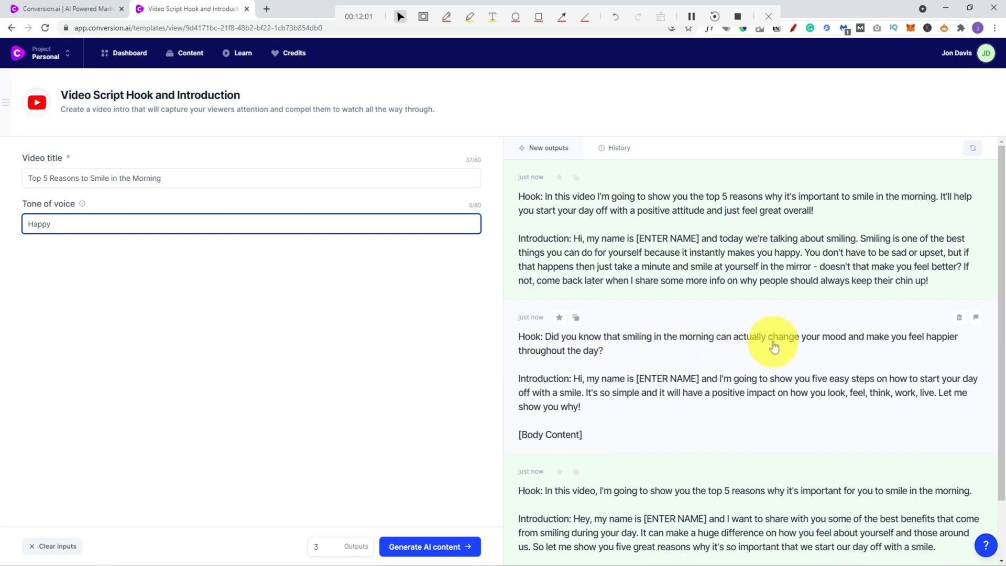
mouse_move(654, 371)
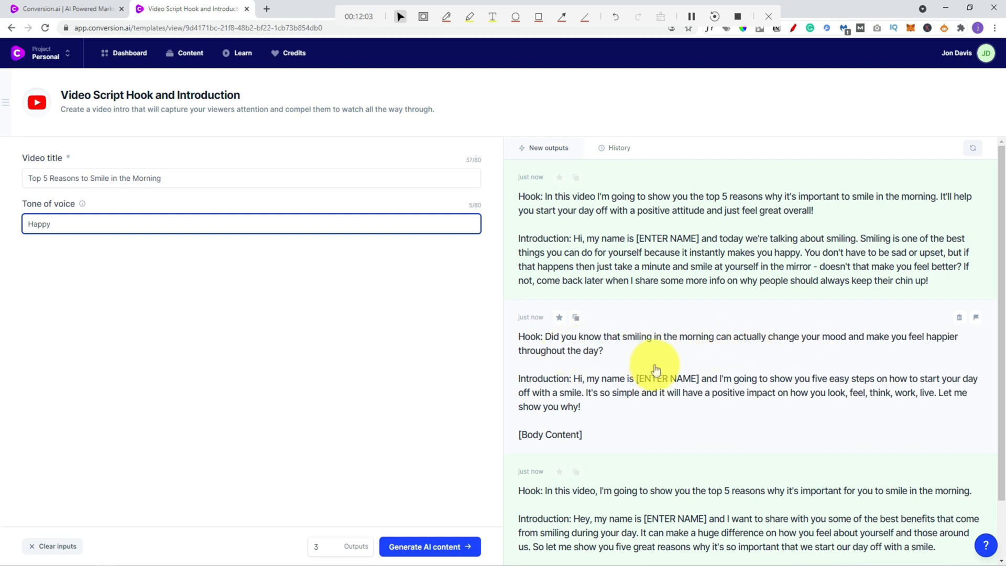
scroll(down, 3)
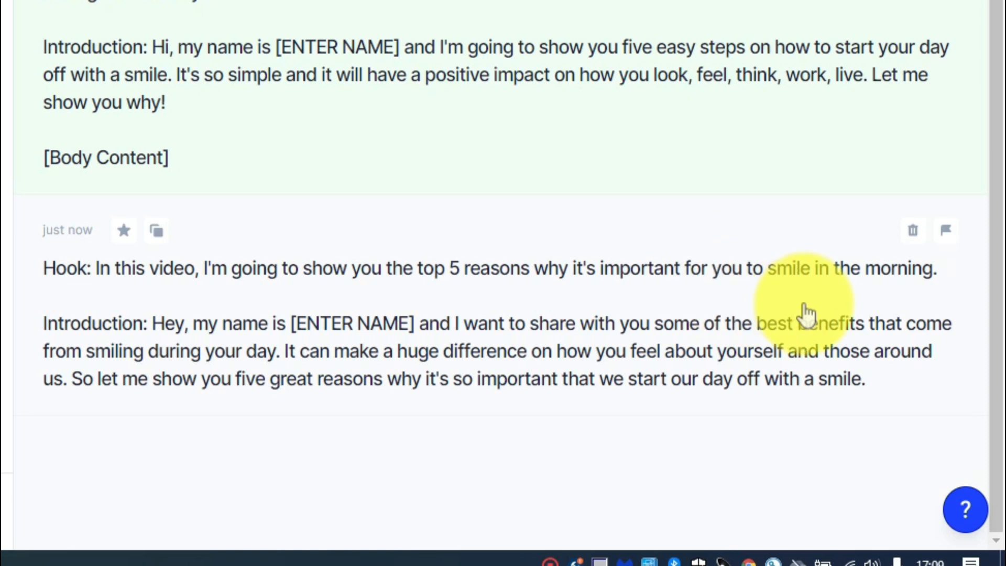
mouse_move(327, 334)
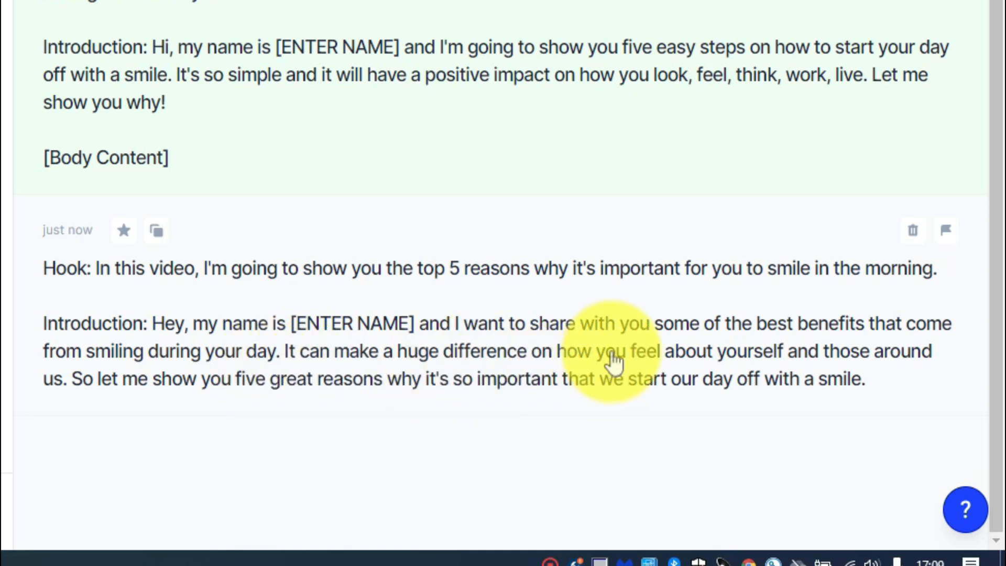
mouse_move(269, 411)
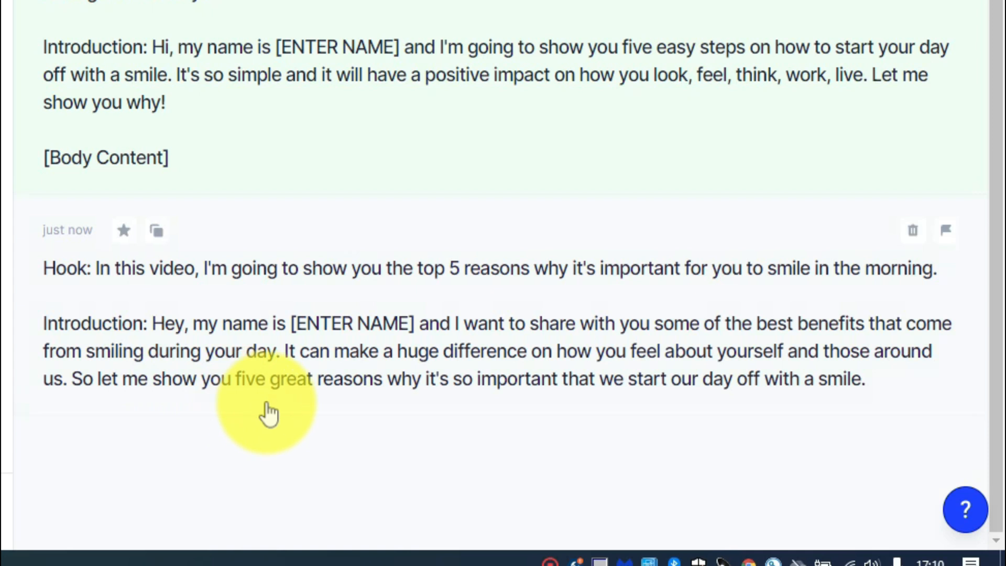
mouse_move(510, 385)
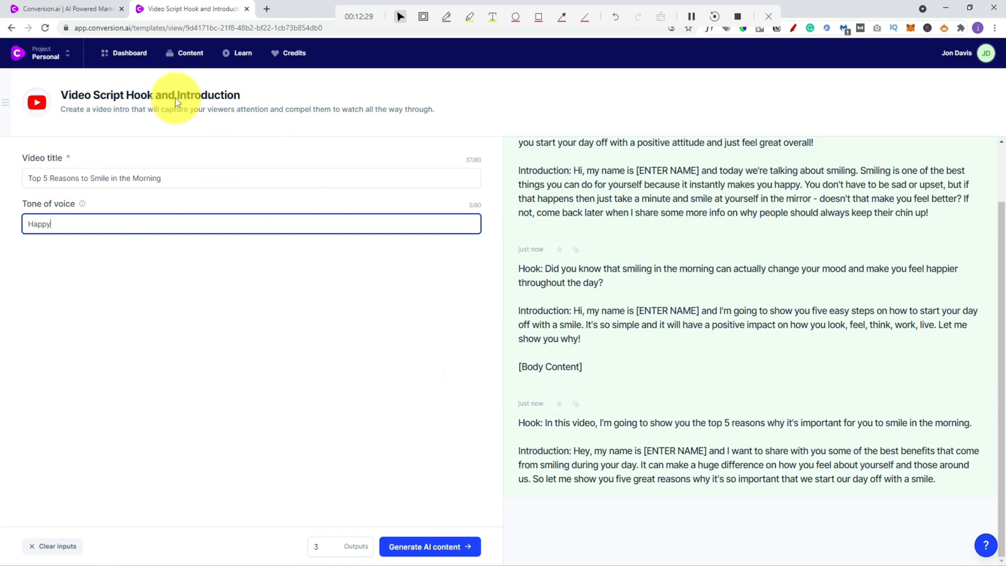
mouse_move(129, 53)
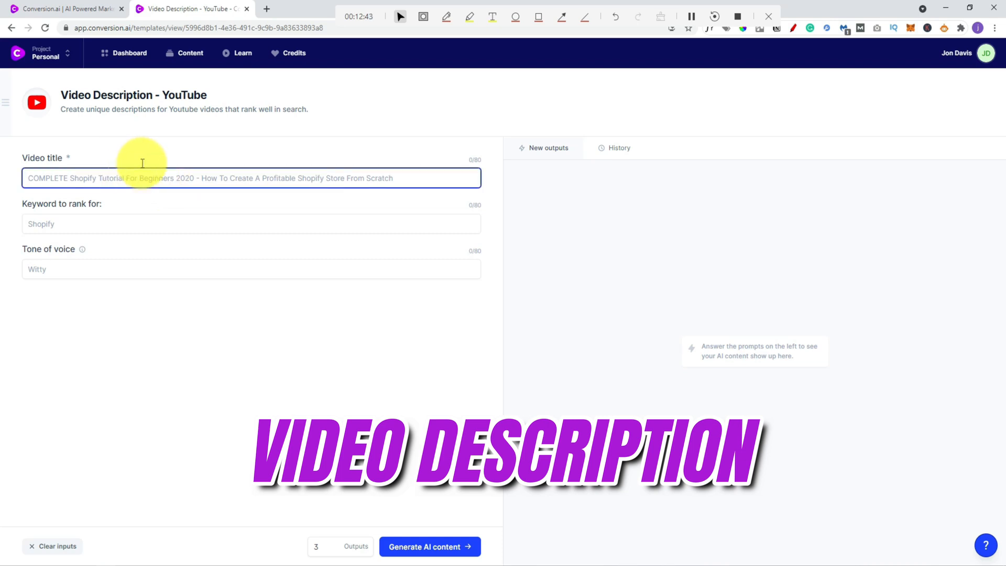
Step: Generate YouTube descriptions for 'Top 5 Reasons to Smile in the Morning' targeting 'reasons to smile'
text(Top 5 Reasons to Smile in the Morning)
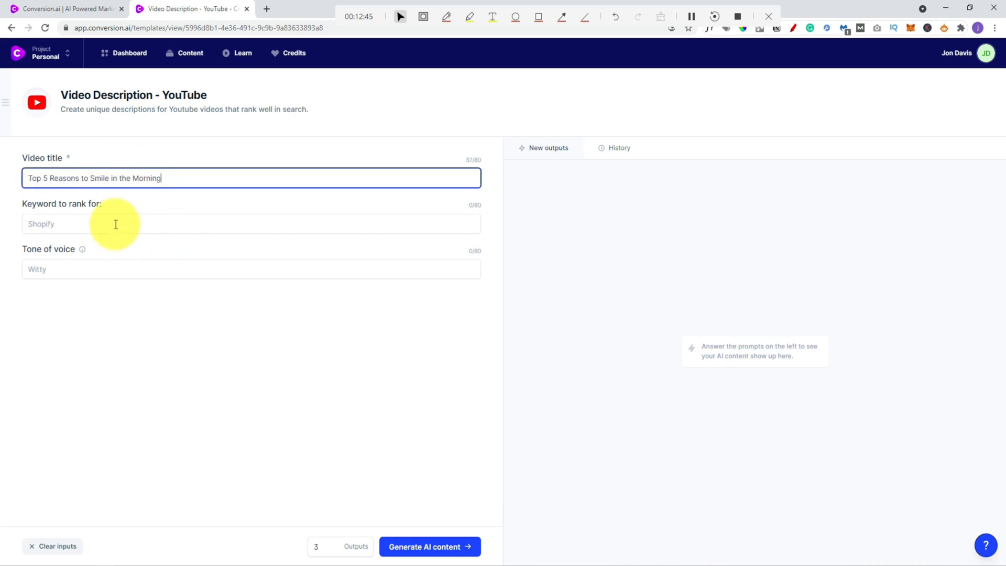
text(reasons to smile)
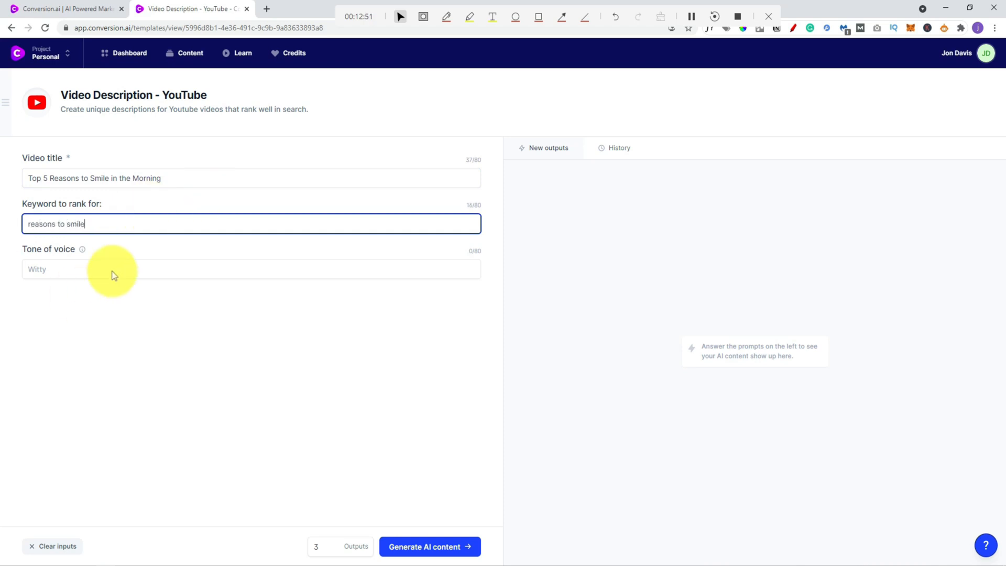
click(429, 547)
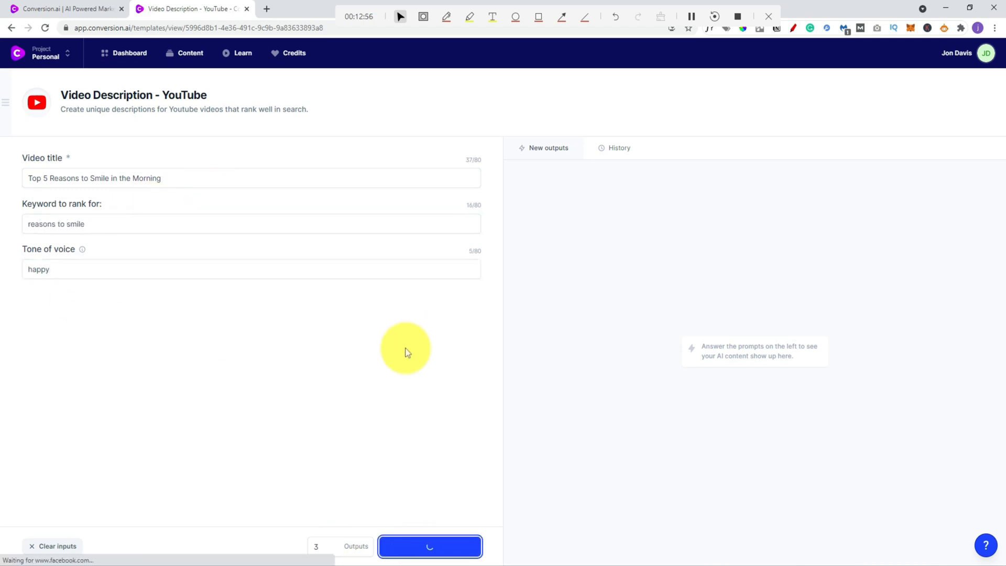
mouse_move(383, 378)
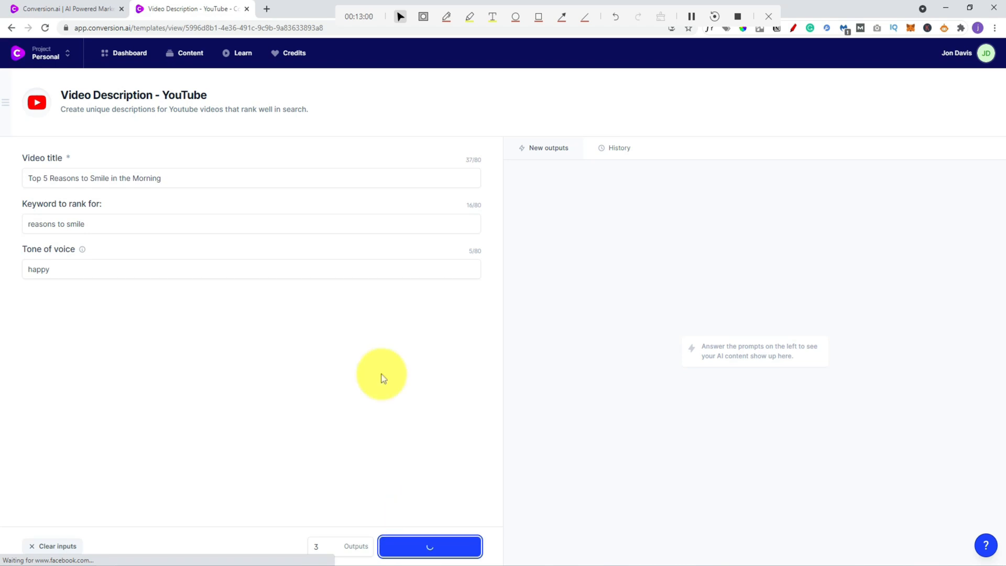
click(429, 546)
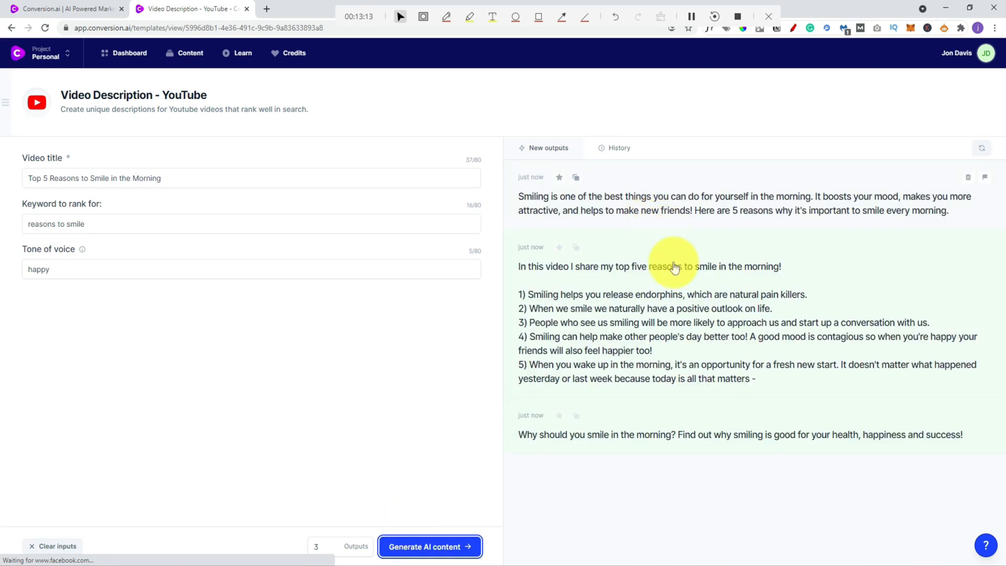
mouse_move(594, 343)
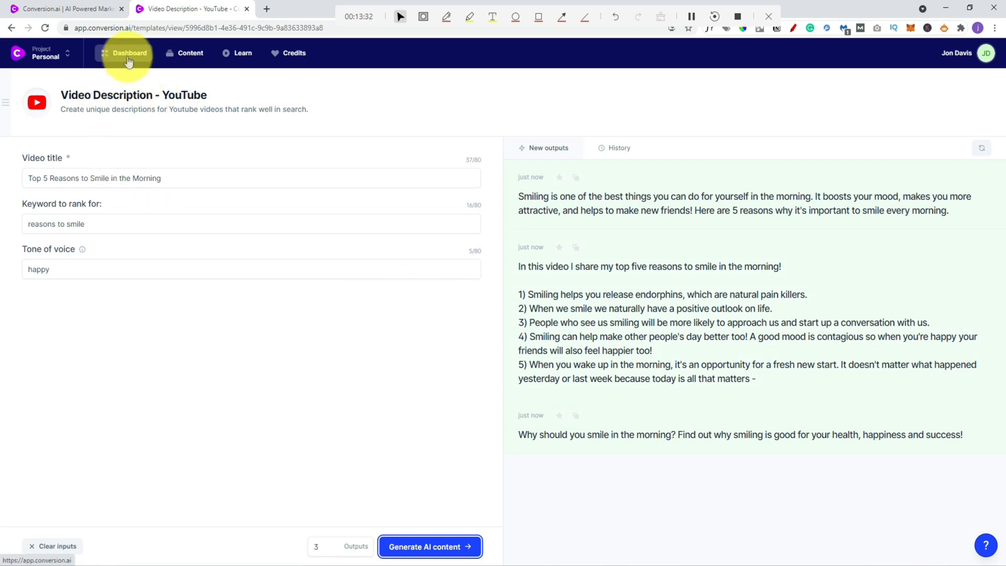
Step: Back on the dashboard, toggle the Video filter back to All and open Content Improver
click(129, 52)
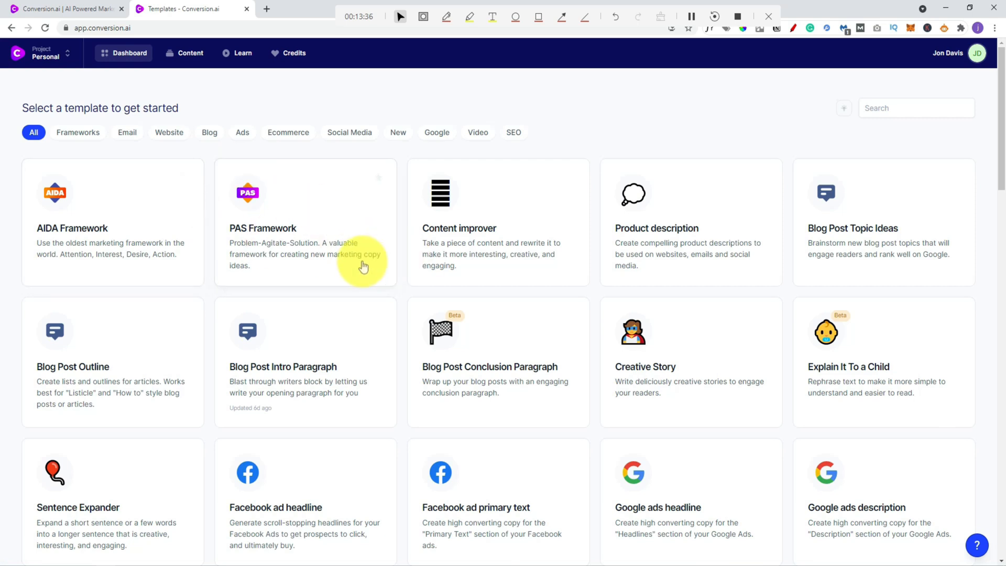
click(478, 132)
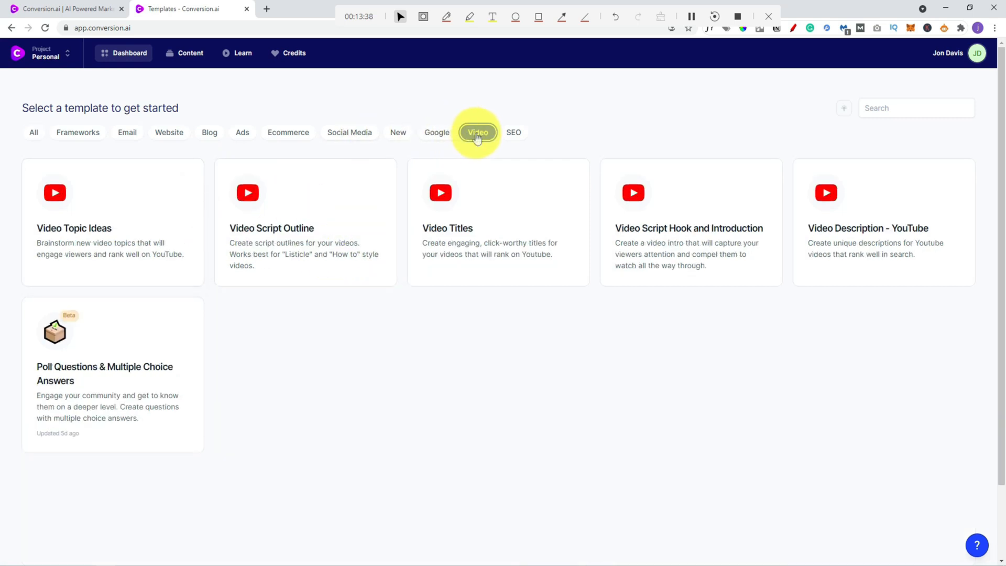
click(477, 132)
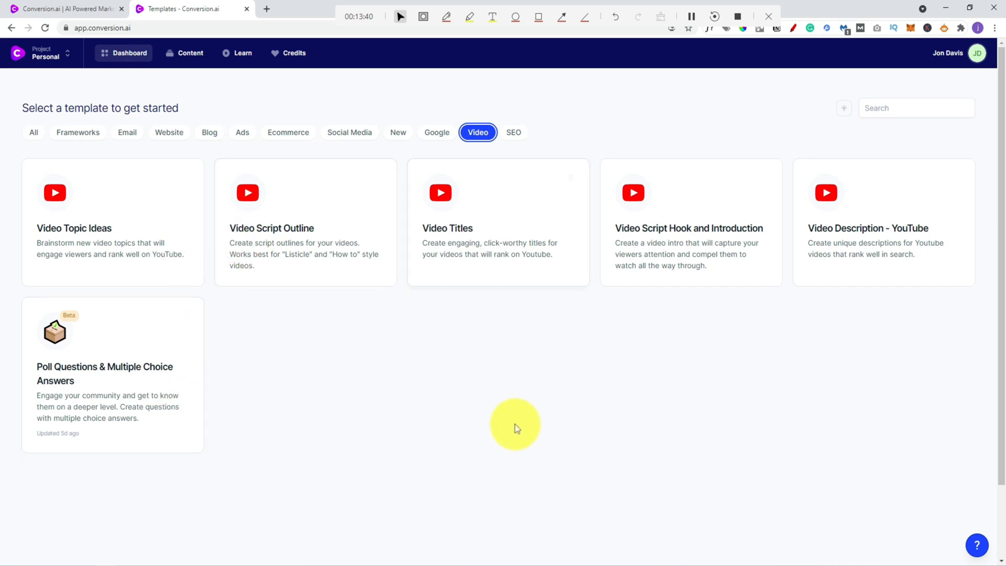
click(33, 132)
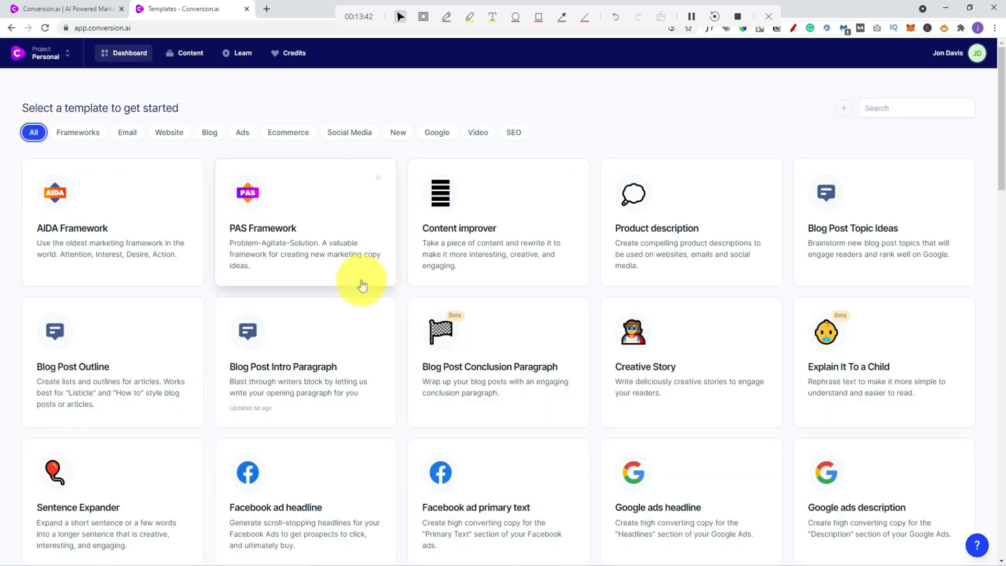
scroll(down, 3)
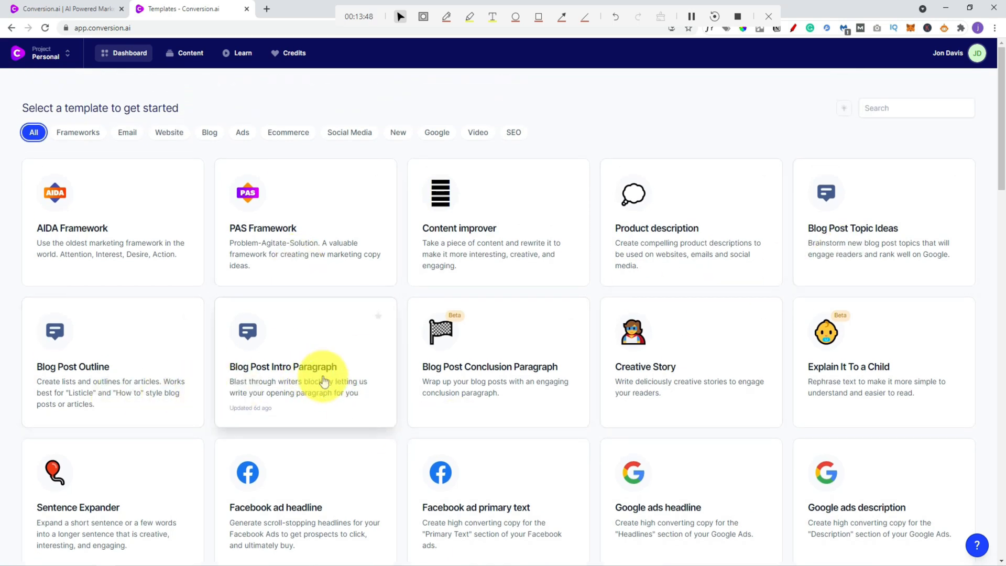
click(305, 367)
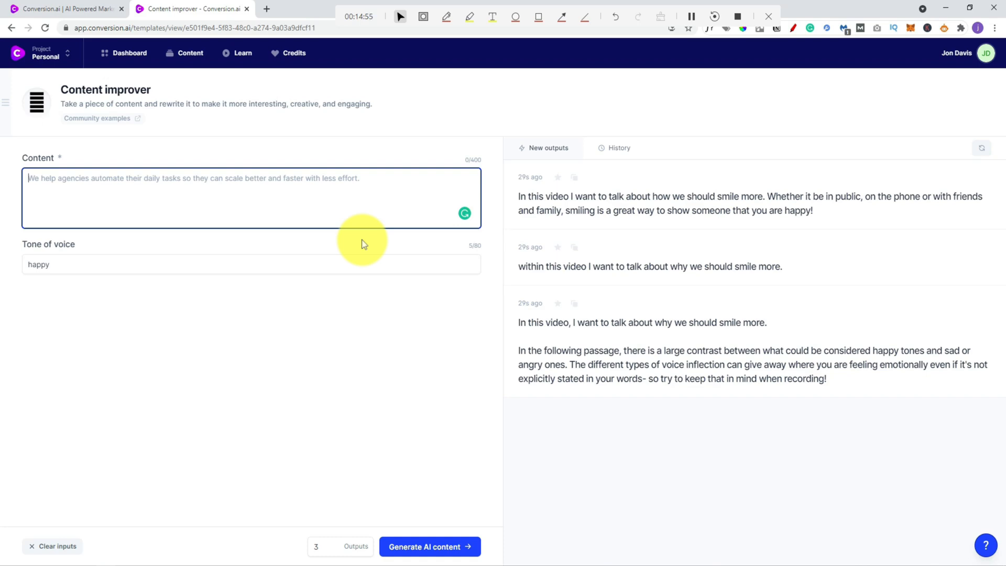
Step: Type 'my name is jon dav' into the Content Improver's content box
text(my name is jon dav)
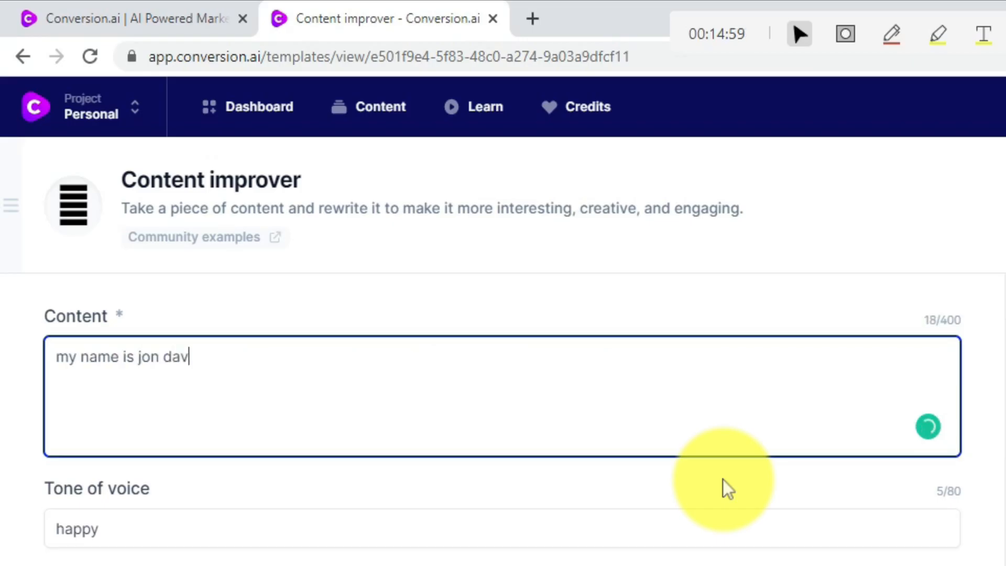